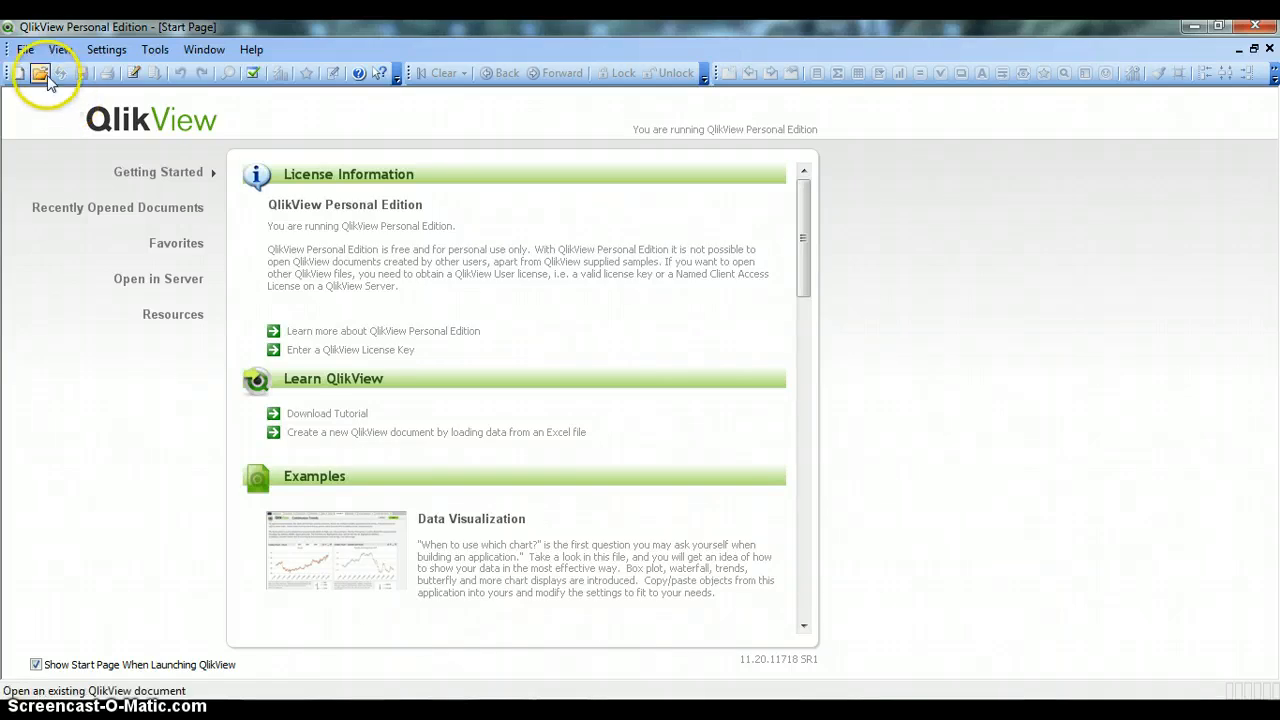
- Create a new QlikView document and cancel the data-source wizard
{"action": "left_click", "coordinate": [24, 49]}
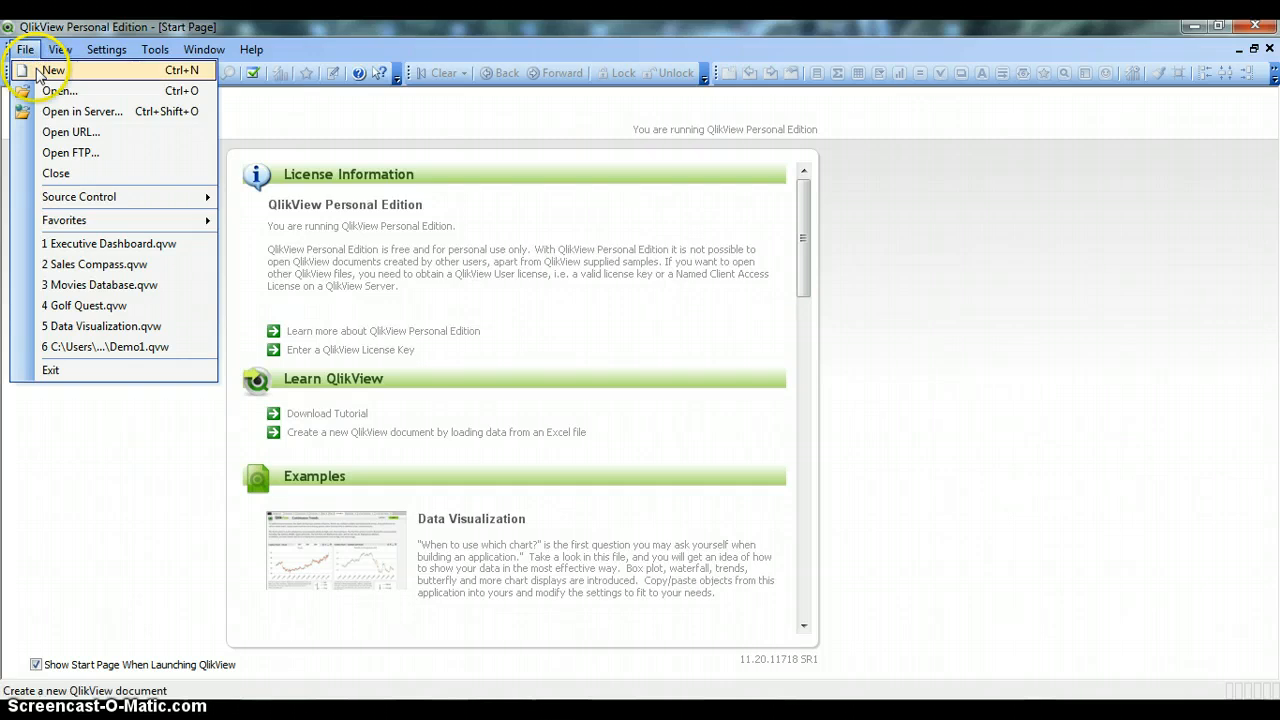
{"action": "left_click", "coordinate": [52, 70]}
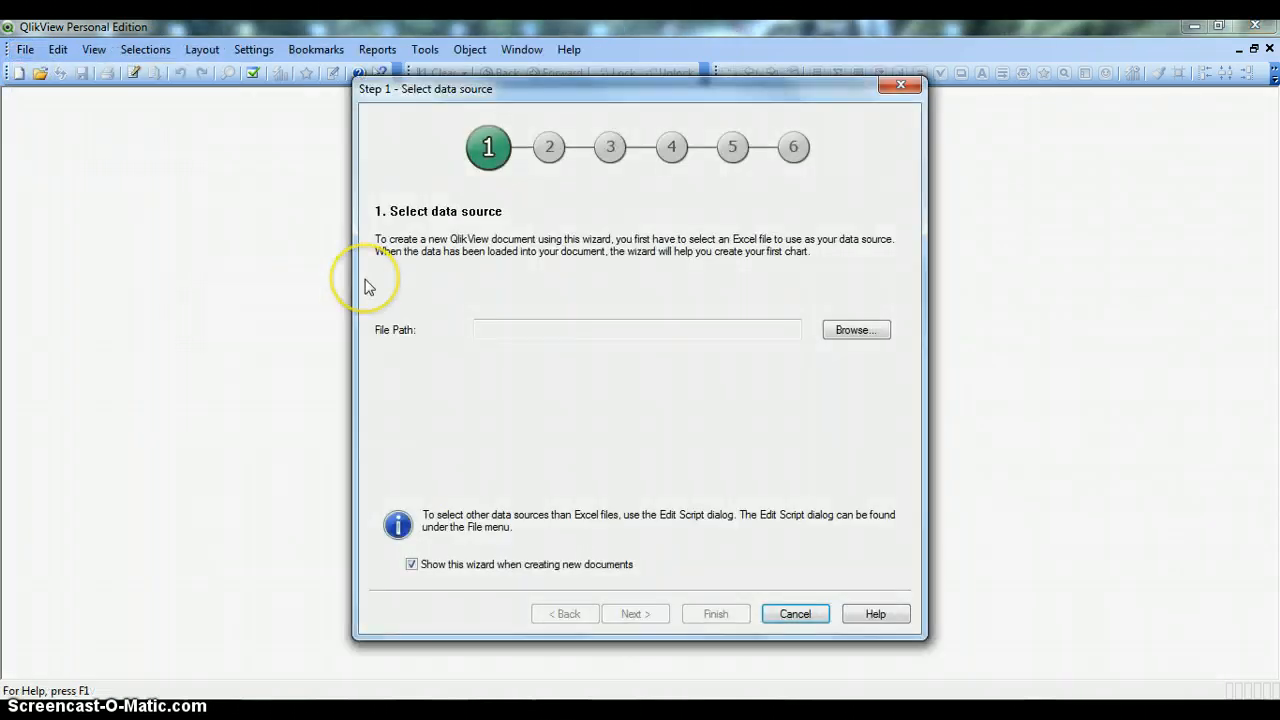
{"action": "mouse_move", "coordinate": [487, 291]}
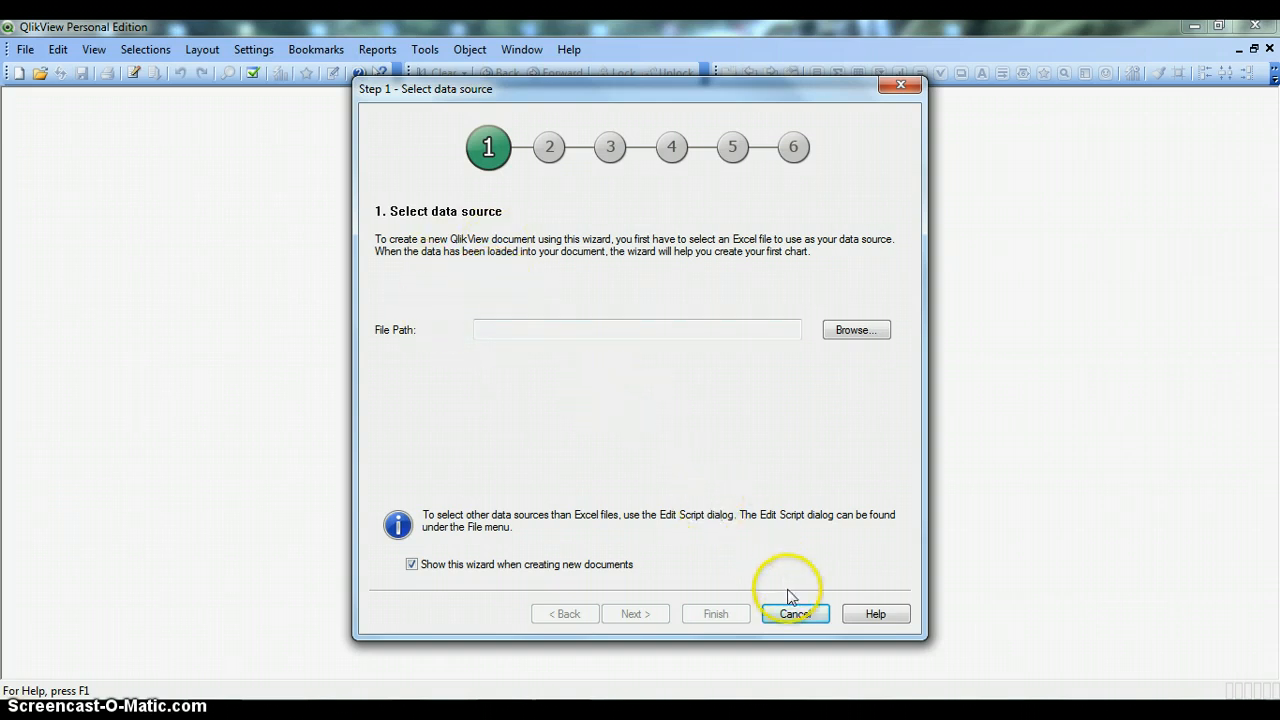
{"action": "left_click", "coordinate": [794, 613]}
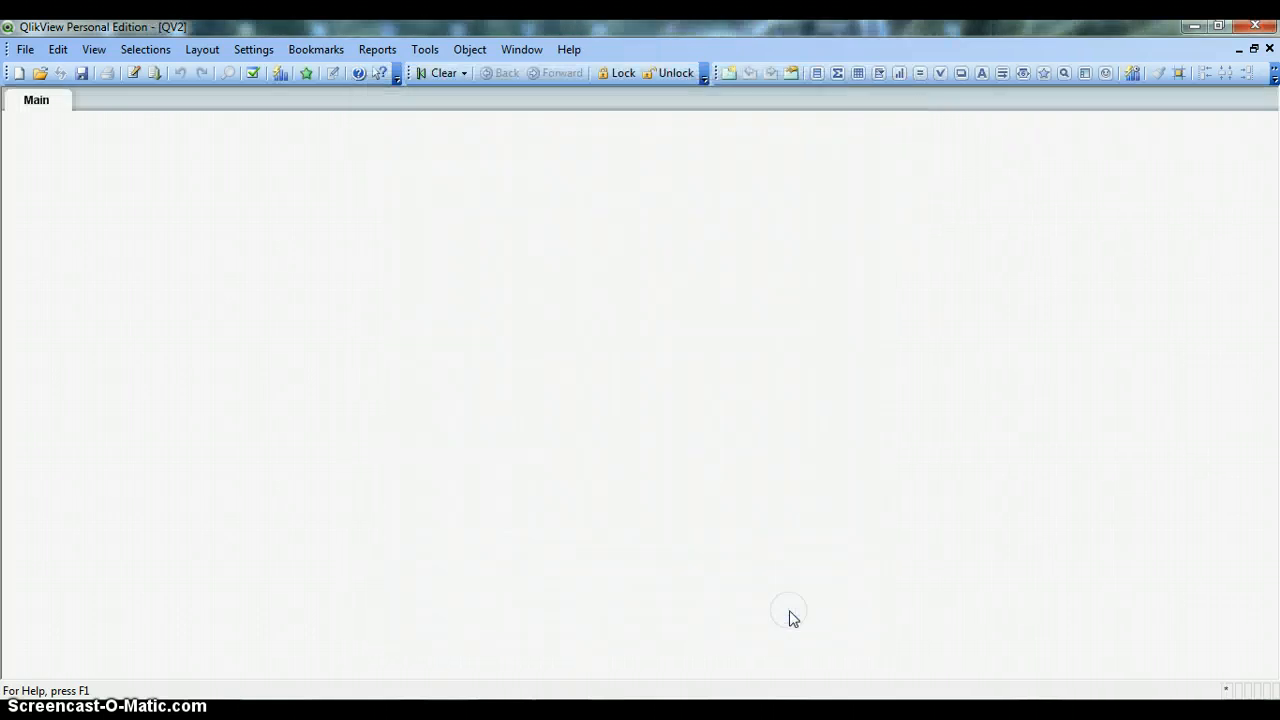
{"action": "mouse_move", "coordinate": [180, 222]}
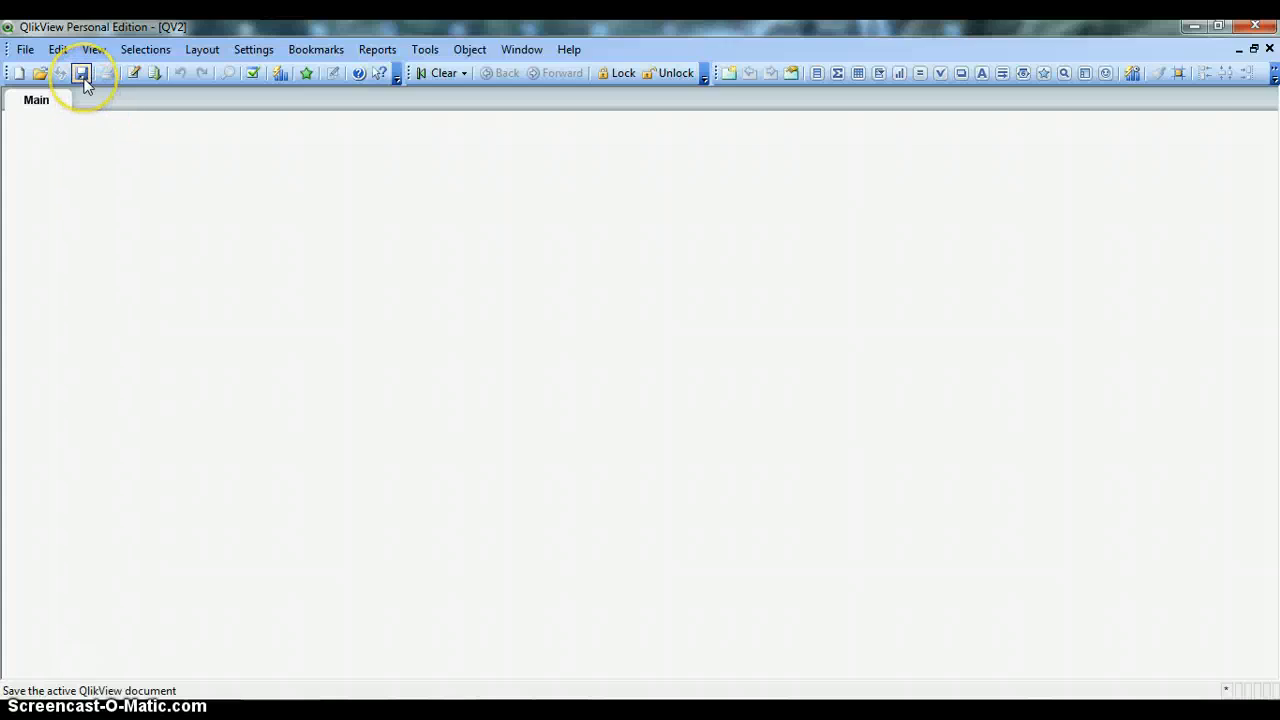
- Save the blank document as Demo 2.qvw inside the QlikViewExamples folder
{"action": "left_click", "coordinate": [81, 72]}
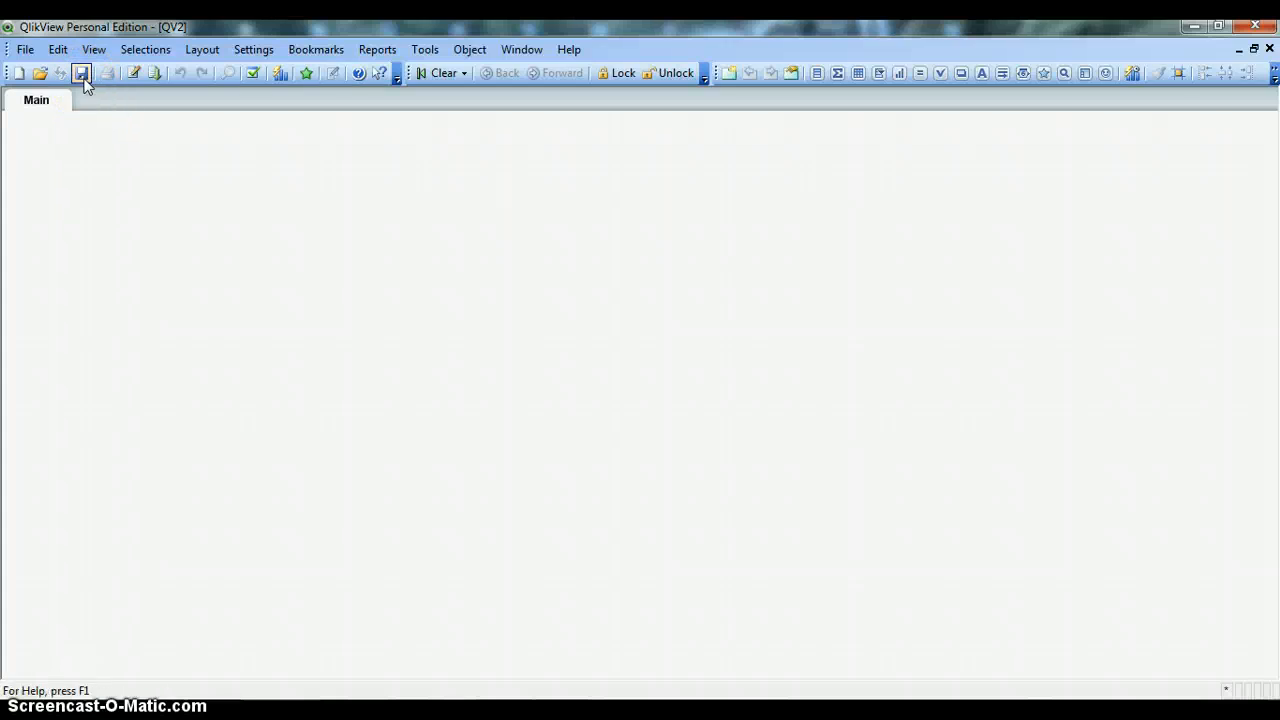
{"action": "mouse_move", "coordinate": [82, 73]}
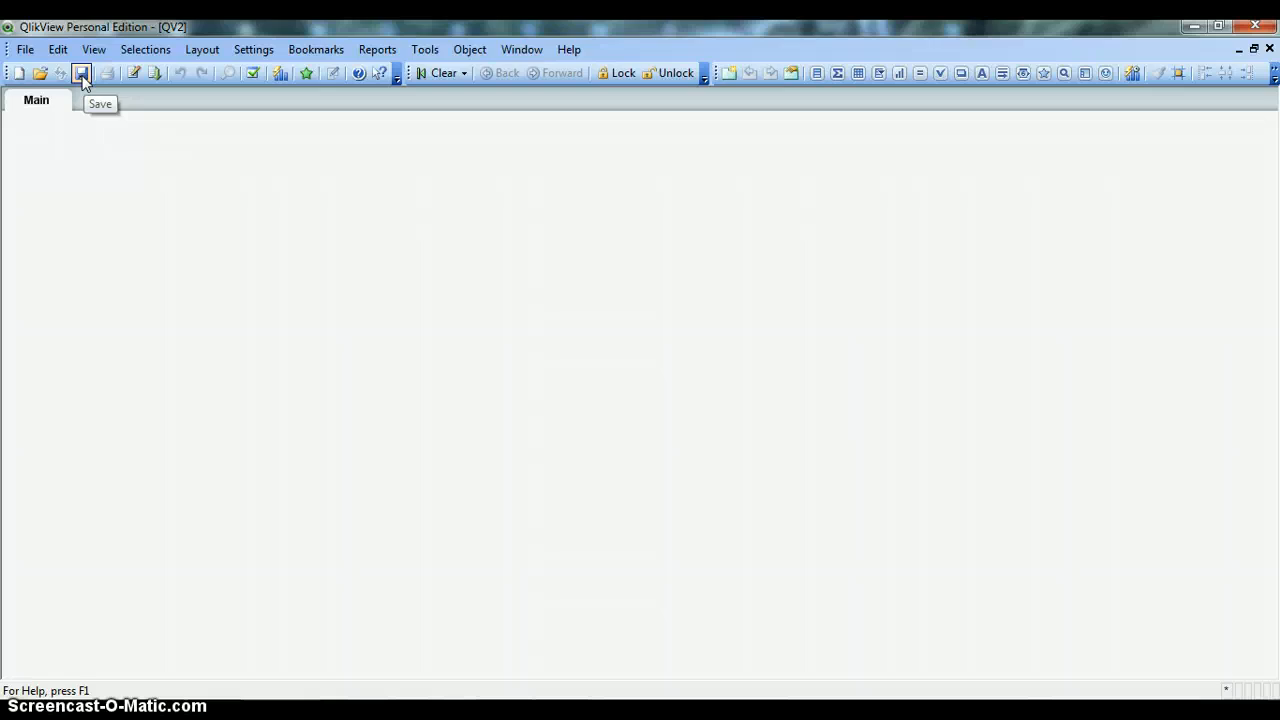
{"action": "left_click", "coordinate": [81, 72]}
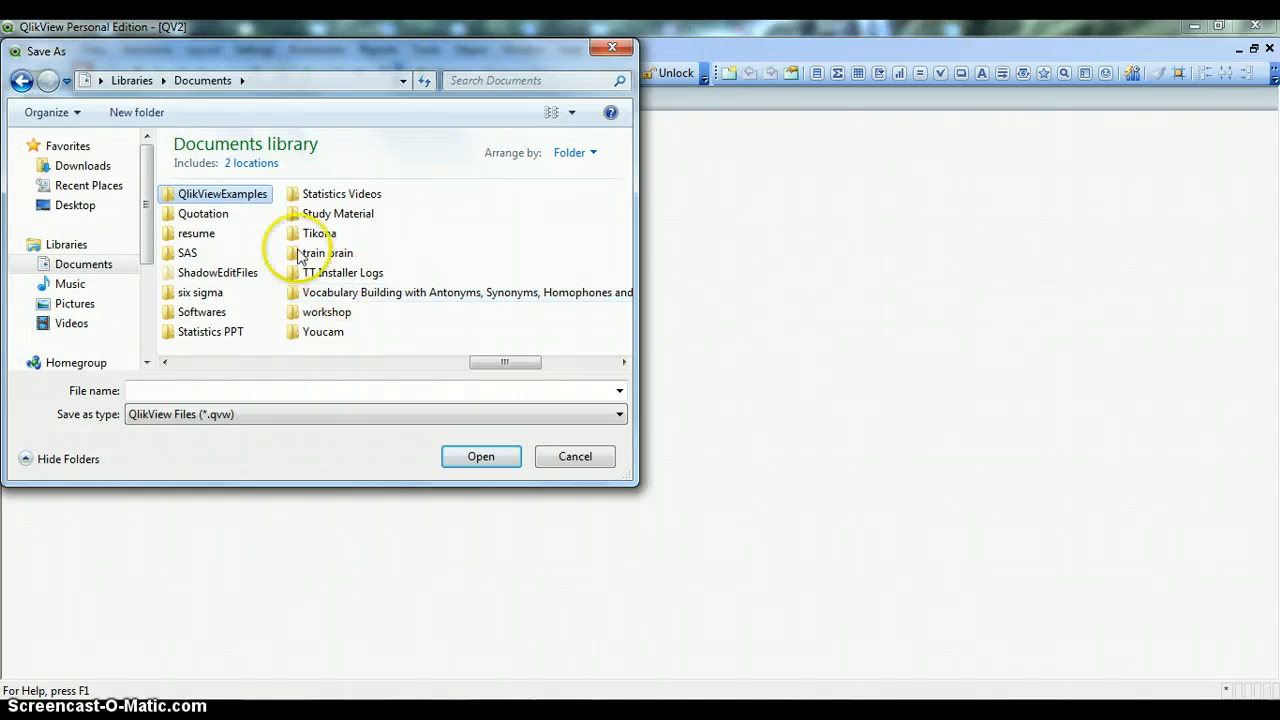
{"action": "double_click", "coordinate": [222, 193]}
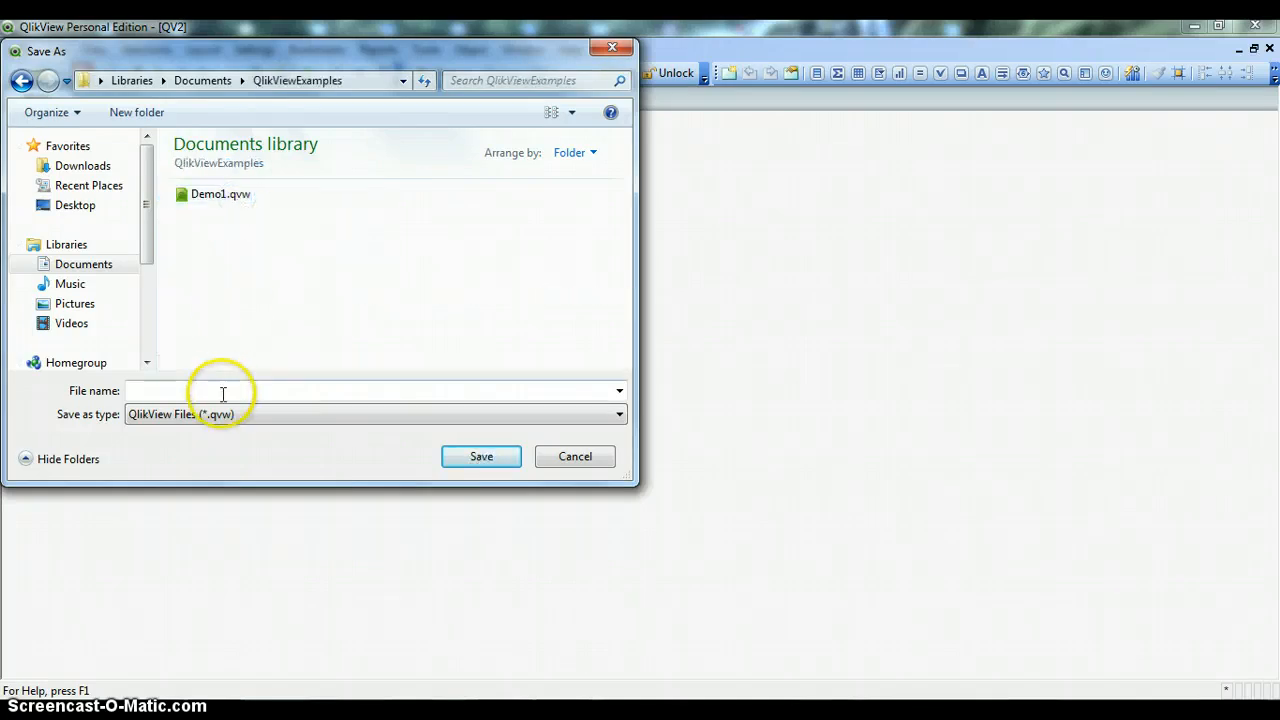
{"action": "type", "text": "Demo 2"}
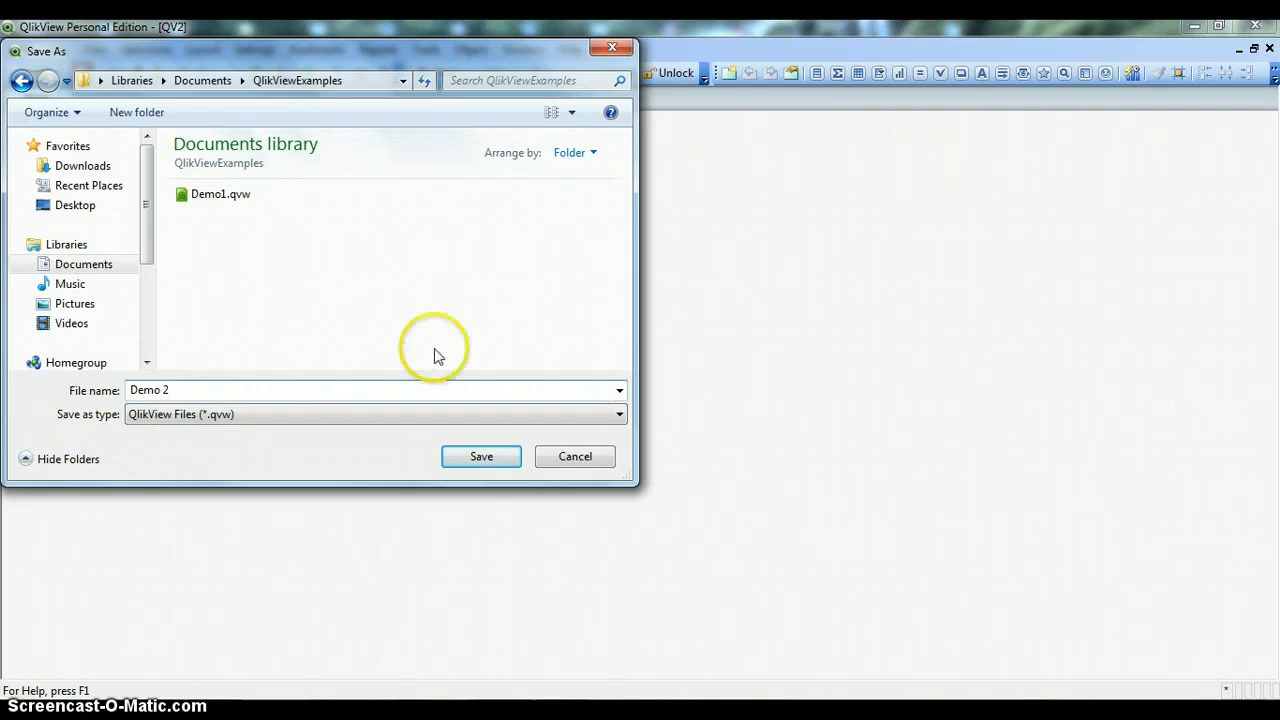
{"action": "left_click", "coordinate": [481, 456]}
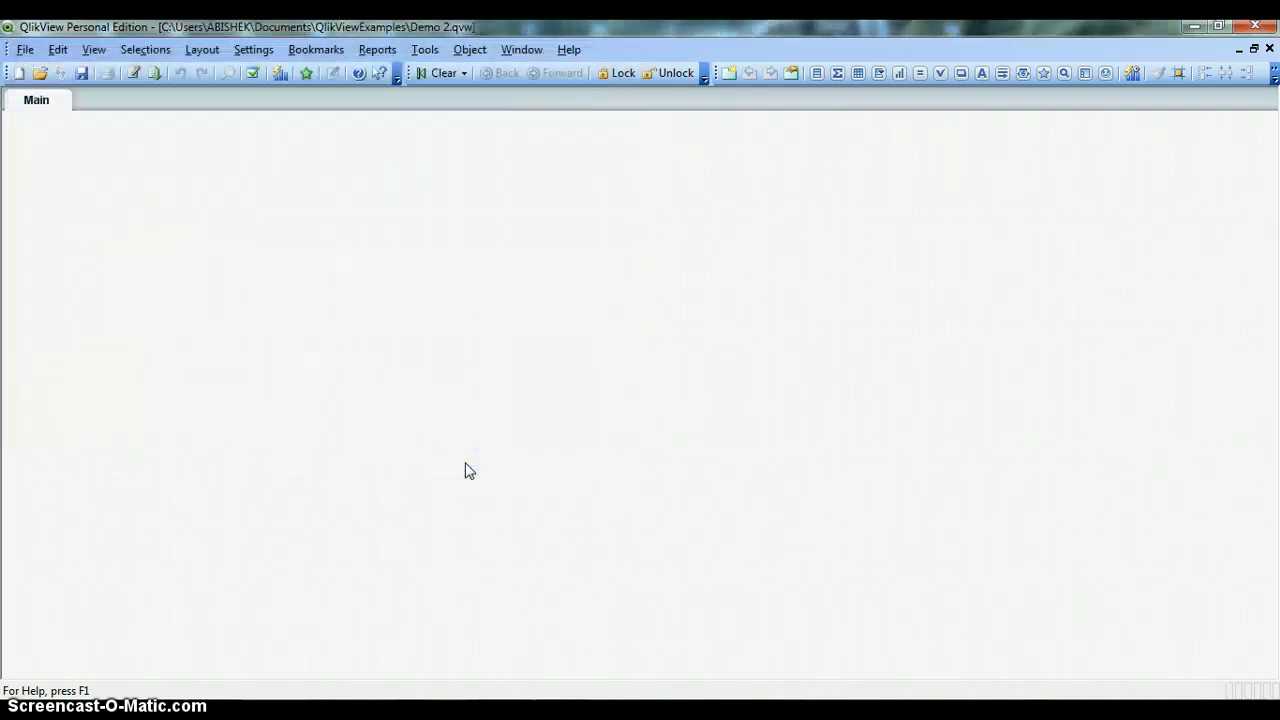
{"action": "mouse_move", "coordinate": [339, 338]}
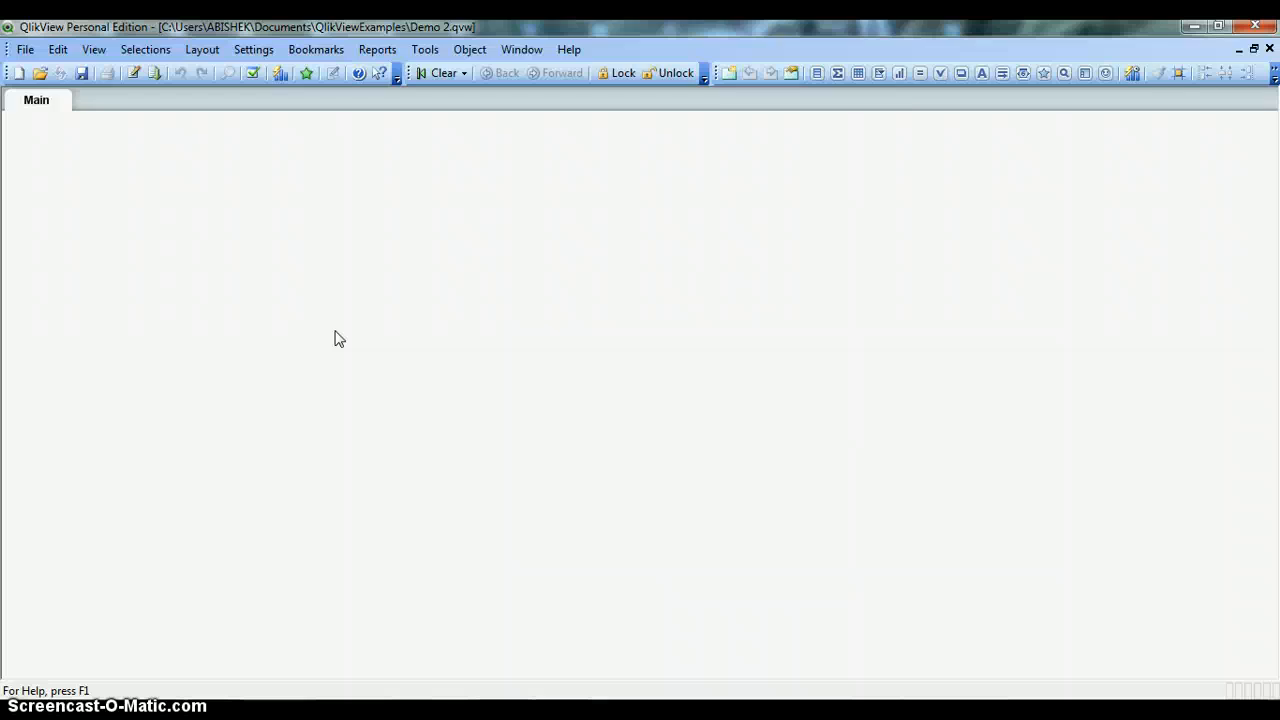
- Open the Edit Script dialog showing Demo 2's default SET statements
{"action": "left_click", "coordinate": [160, 195]}
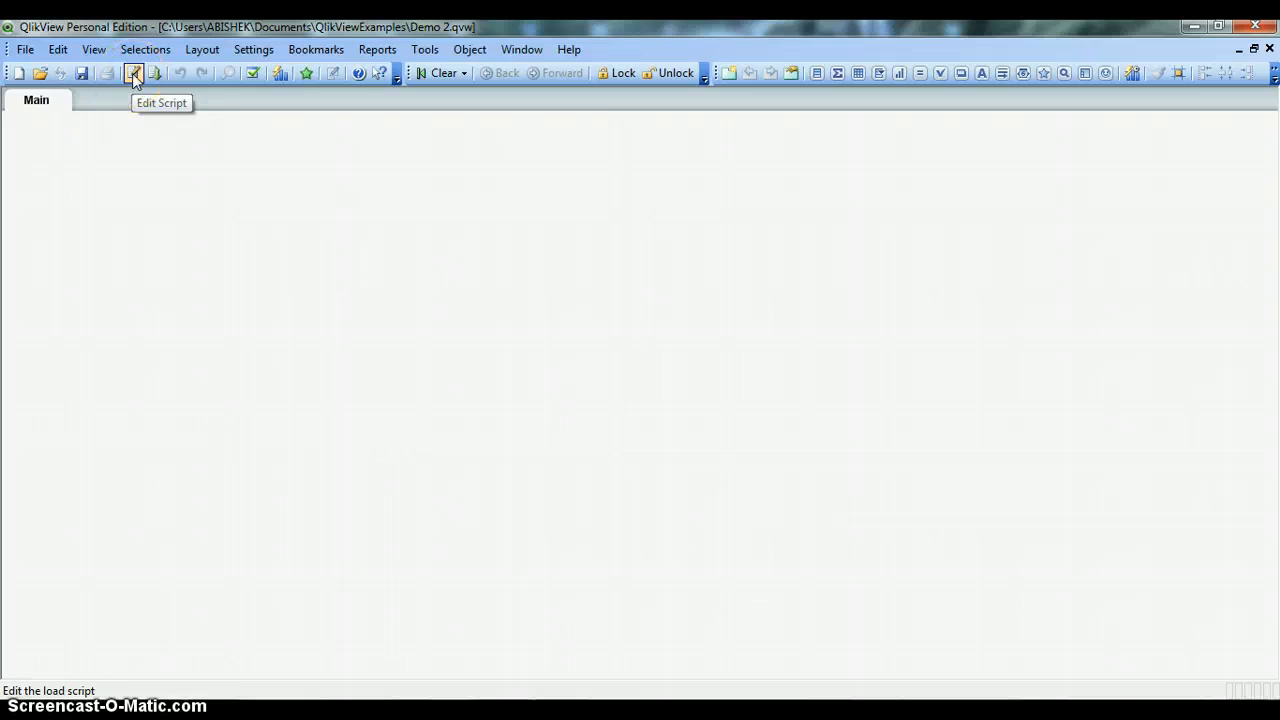
{"action": "left_click", "coordinate": [133, 73]}
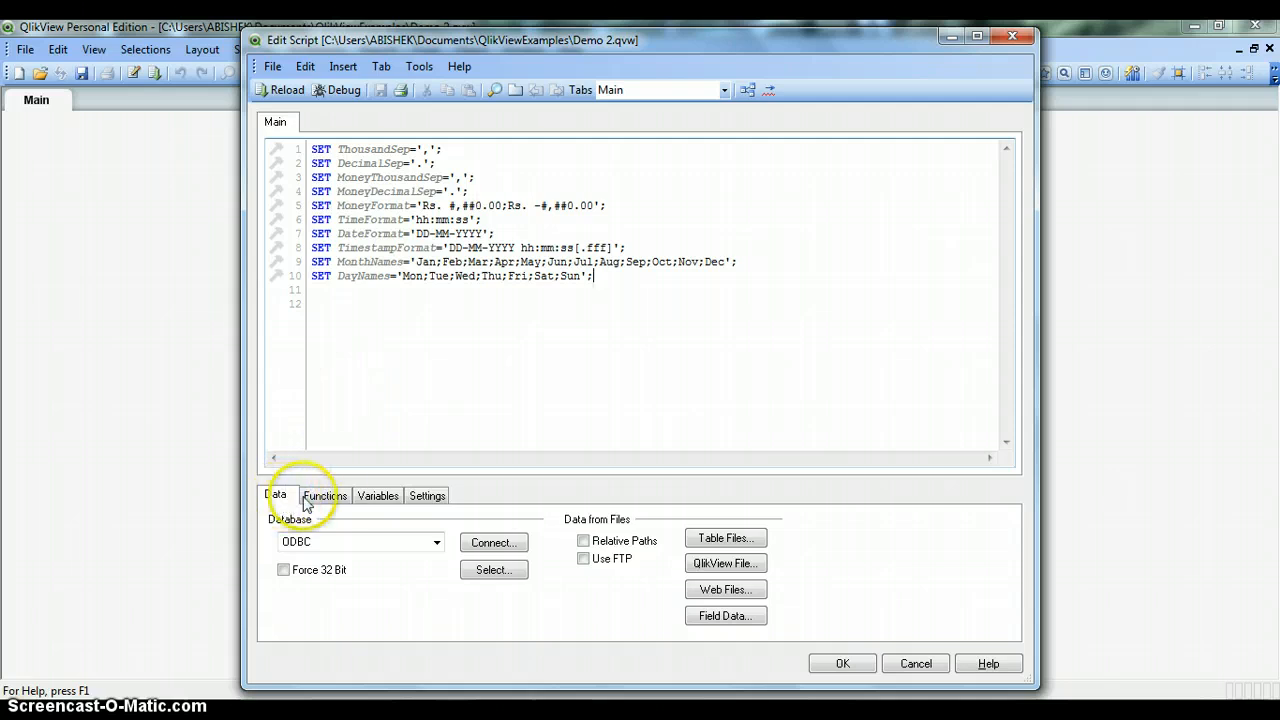
{"action": "left_click", "coordinate": [378, 495]}
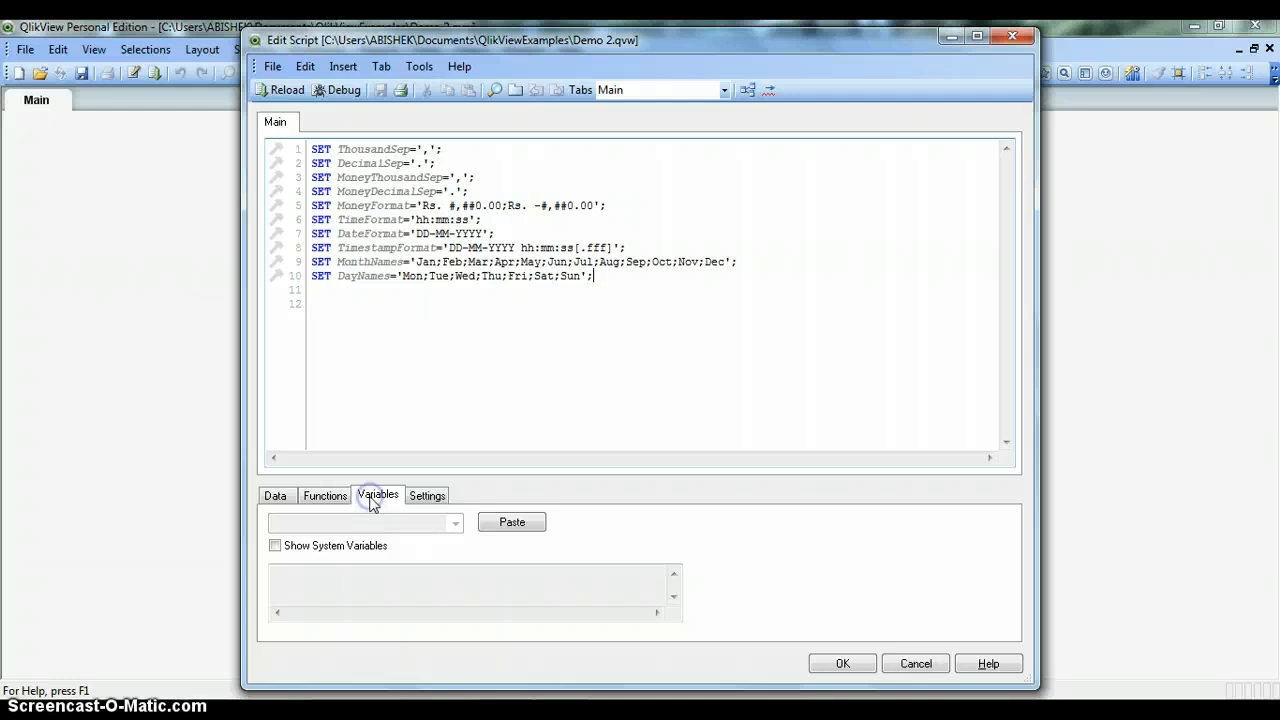
{"action": "left_click", "coordinate": [427, 495]}
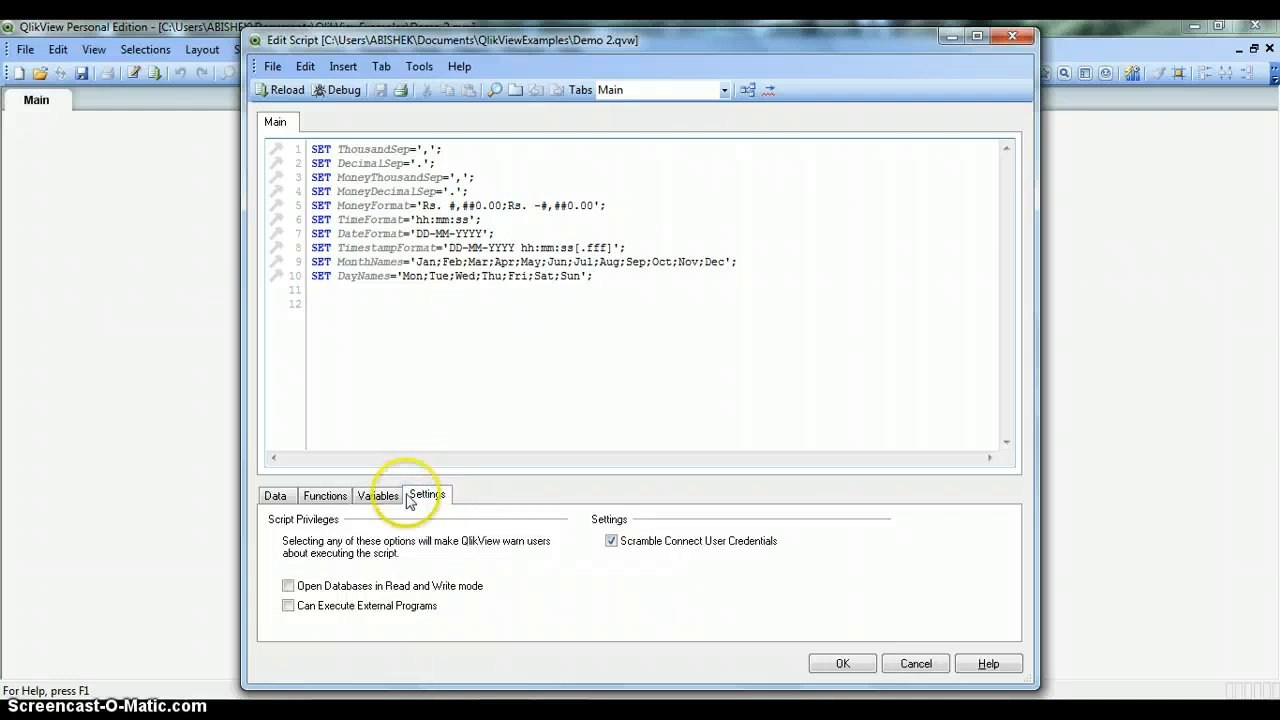
{"action": "left_click", "coordinate": [276, 495]}
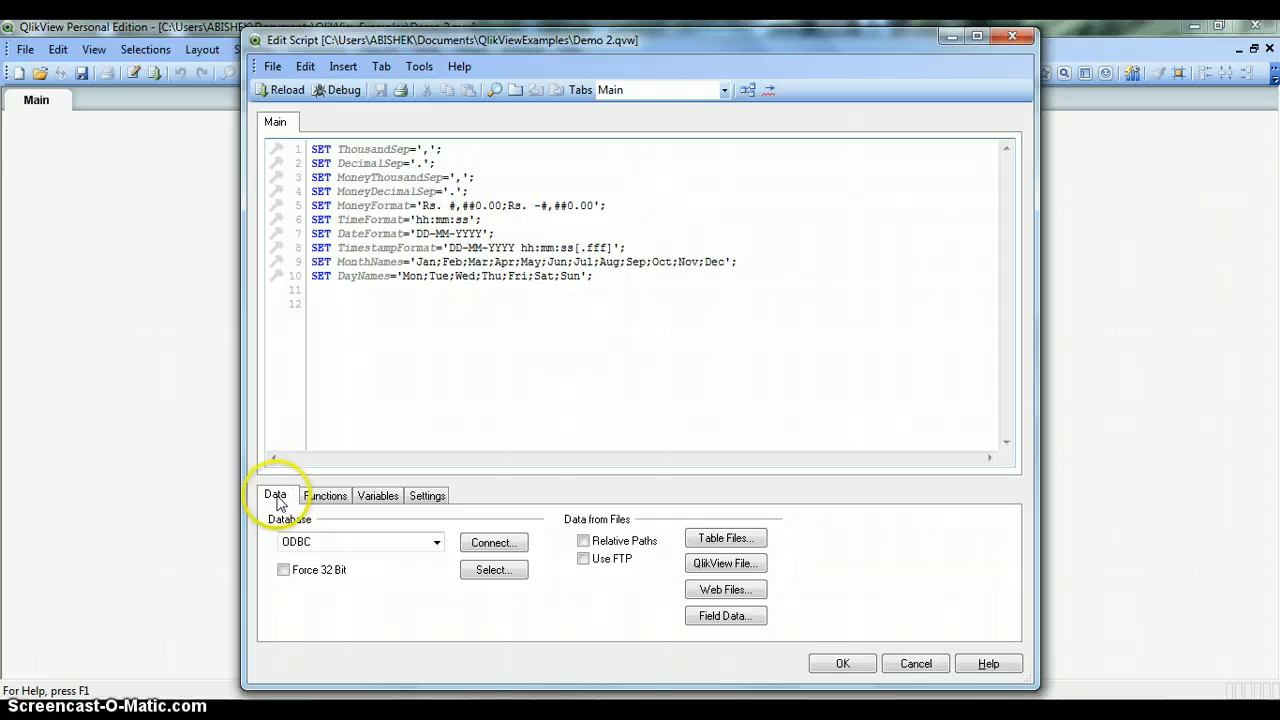
{"action": "left_click", "coordinate": [275, 495]}
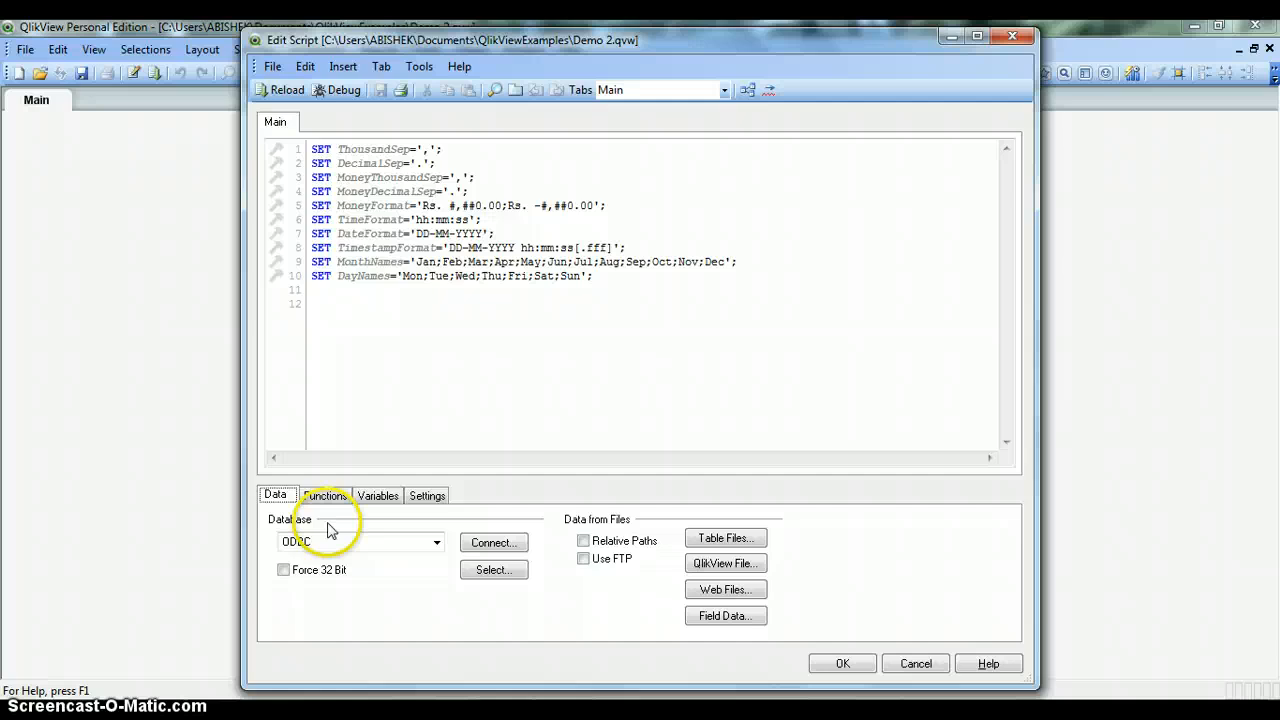
{"action": "left_click", "coordinate": [436, 542]}
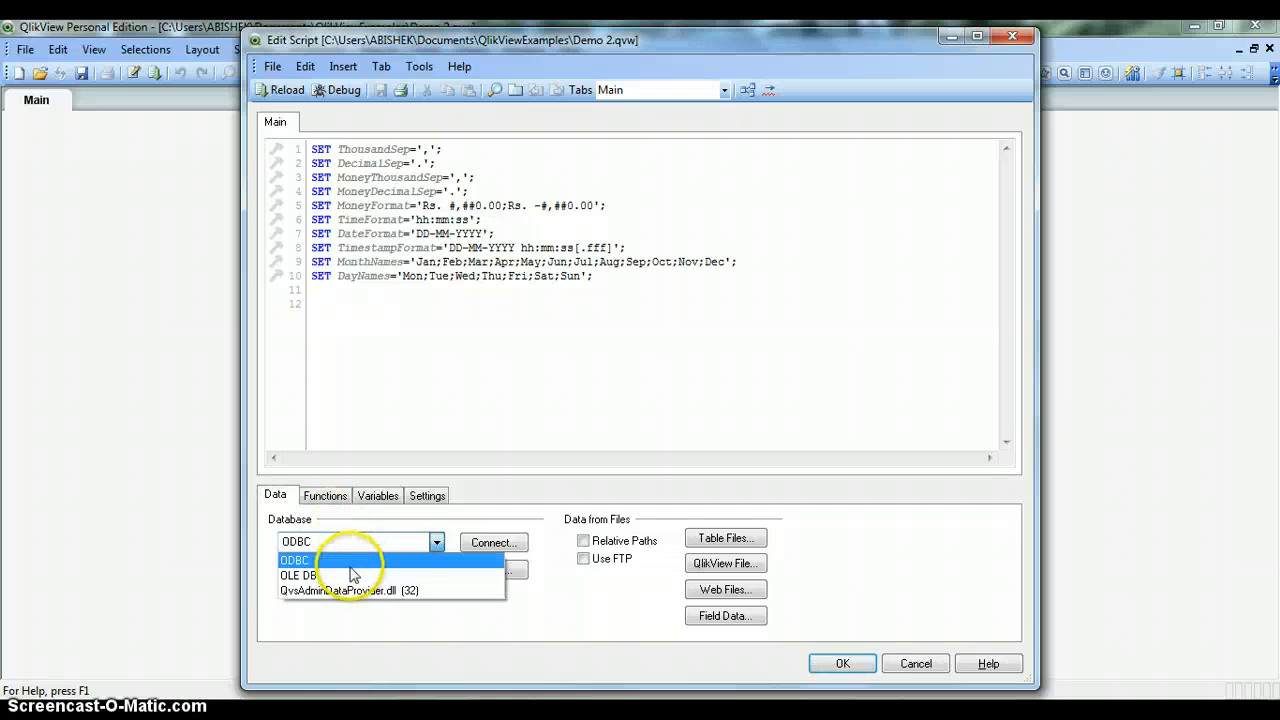
{"action": "left_click", "coordinate": [295, 559]}
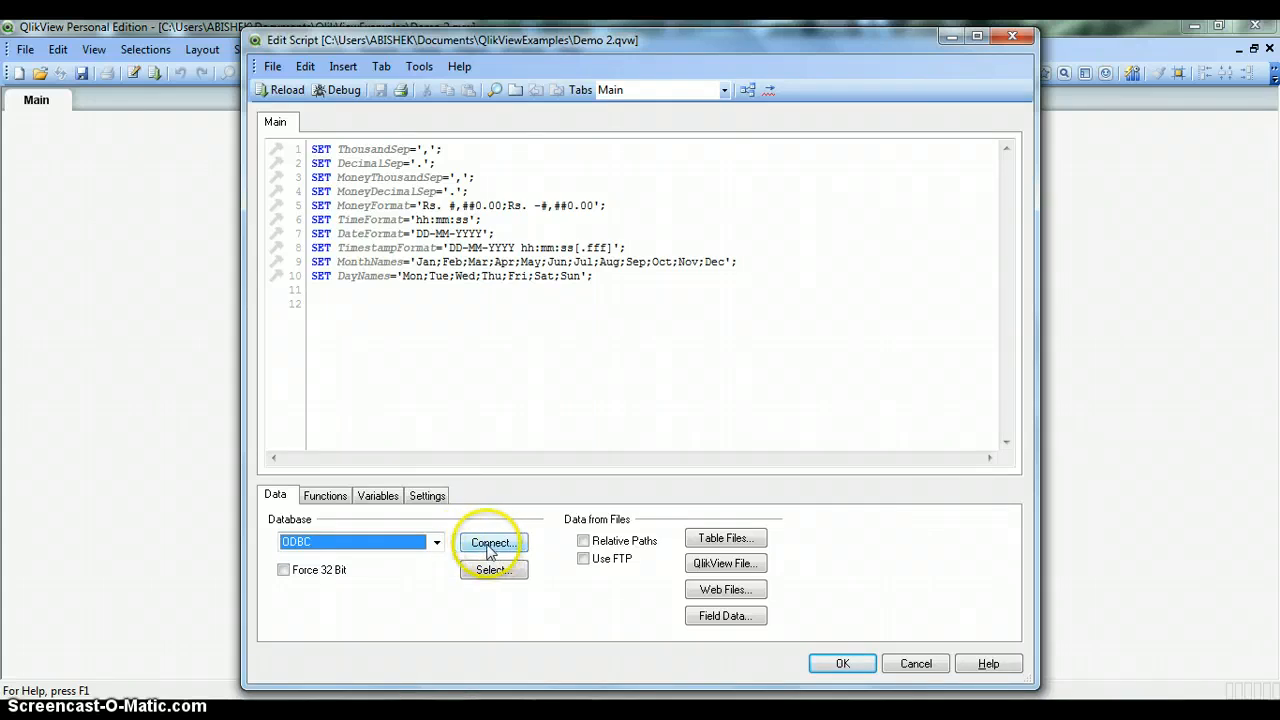
{"action": "mouse_move", "coordinate": [700, 530]}
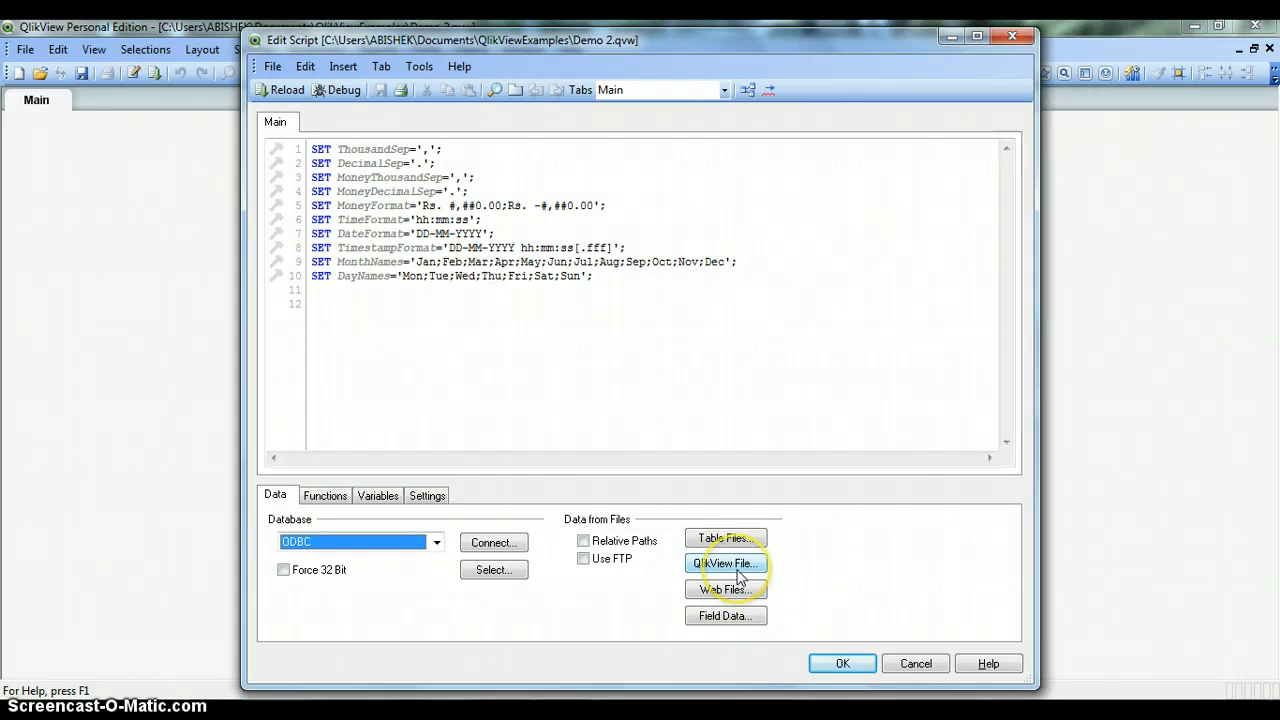
{"action": "mouse_move", "coordinate": [726, 616]}
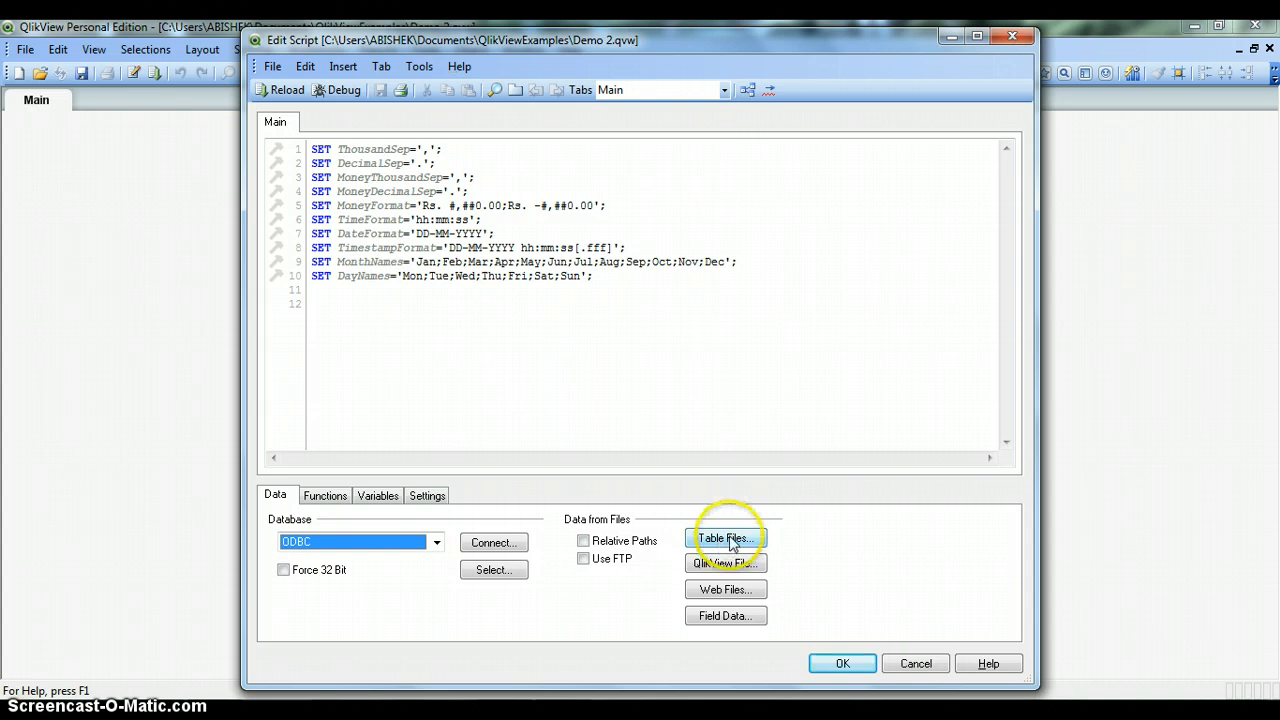
- Browse Documents > QlikViewExamples and open Static.xls in the File Wizard
{"action": "left_click", "coordinate": [726, 538]}
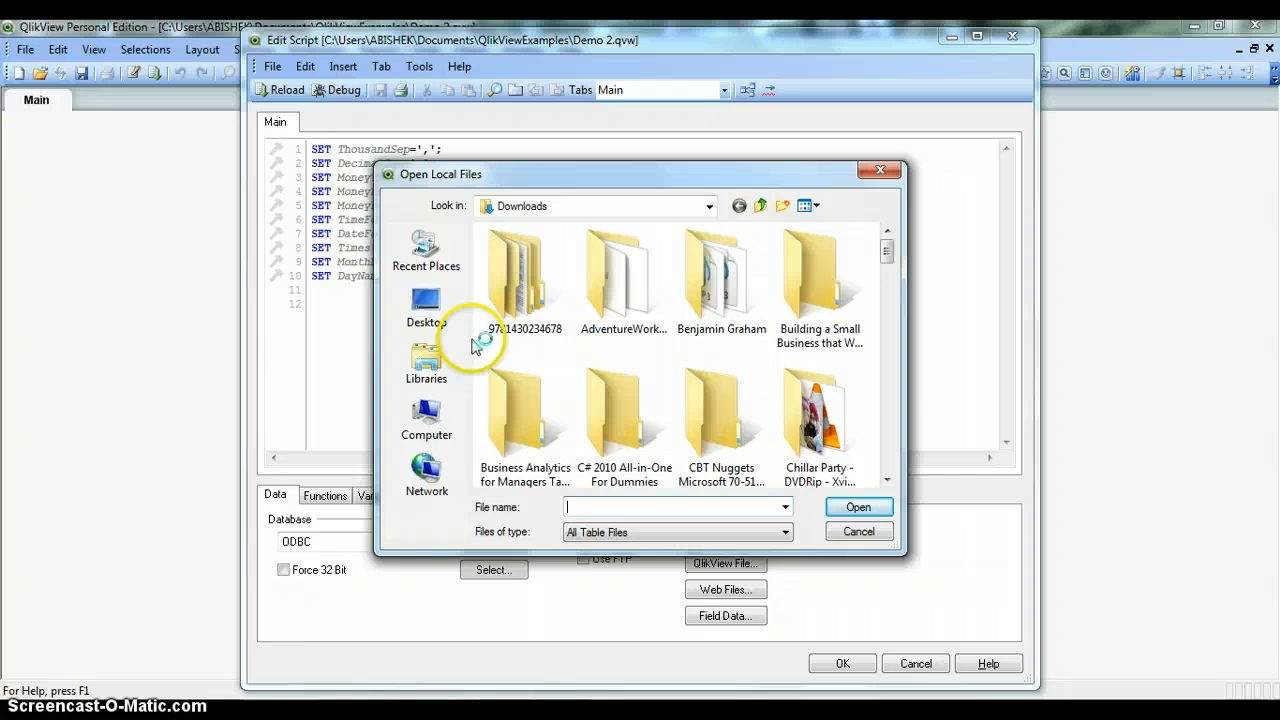
{"action": "left_click", "coordinate": [426, 360]}
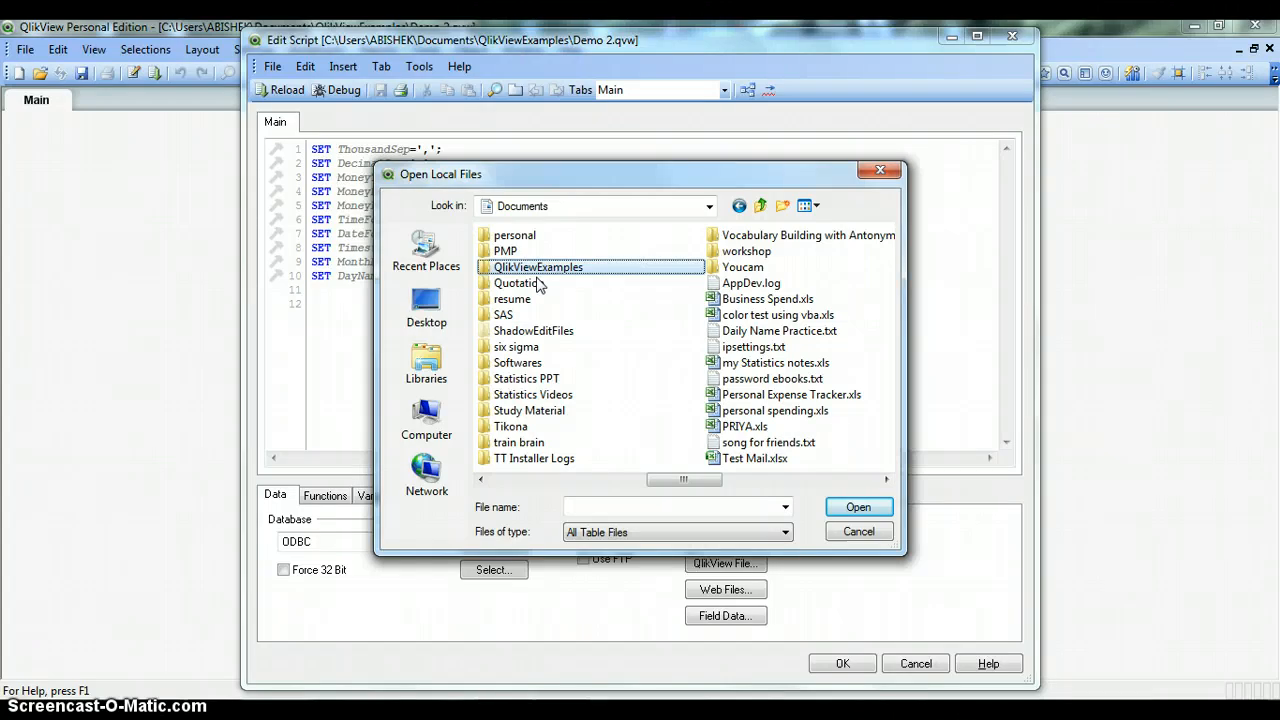
{"action": "double_click", "coordinate": [538, 267]}
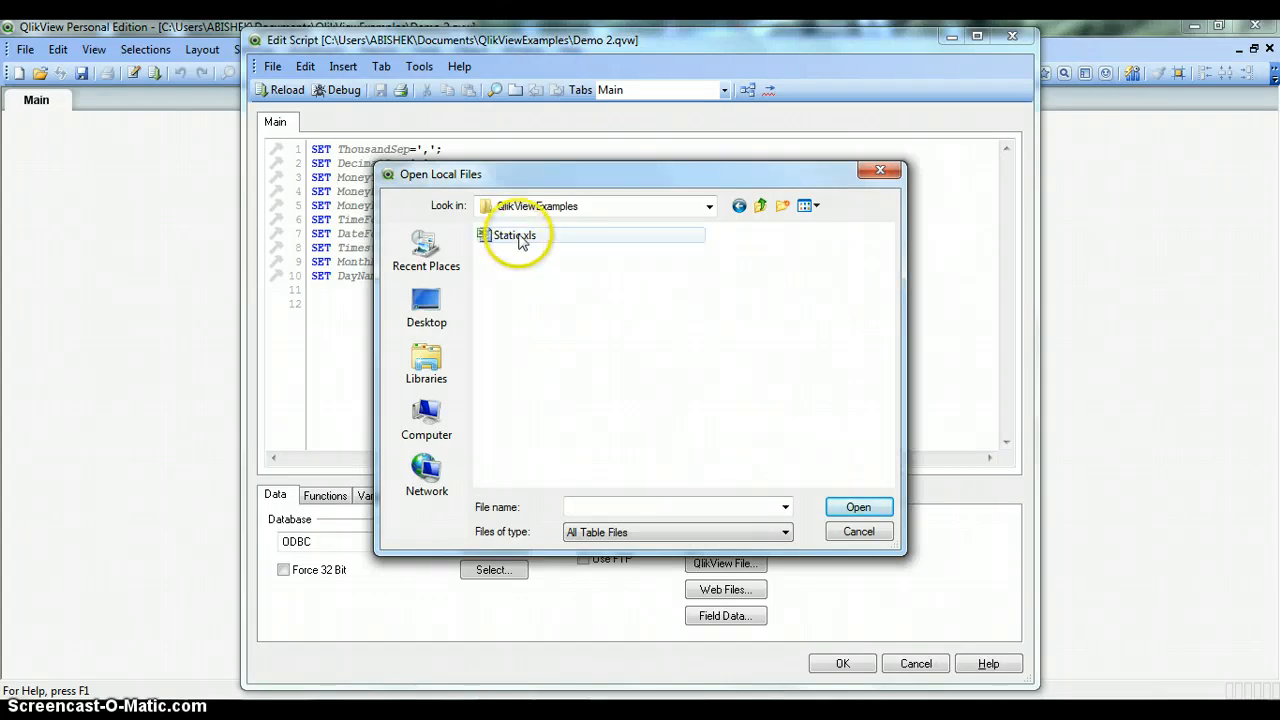
{"action": "left_click", "coordinate": [516, 235]}
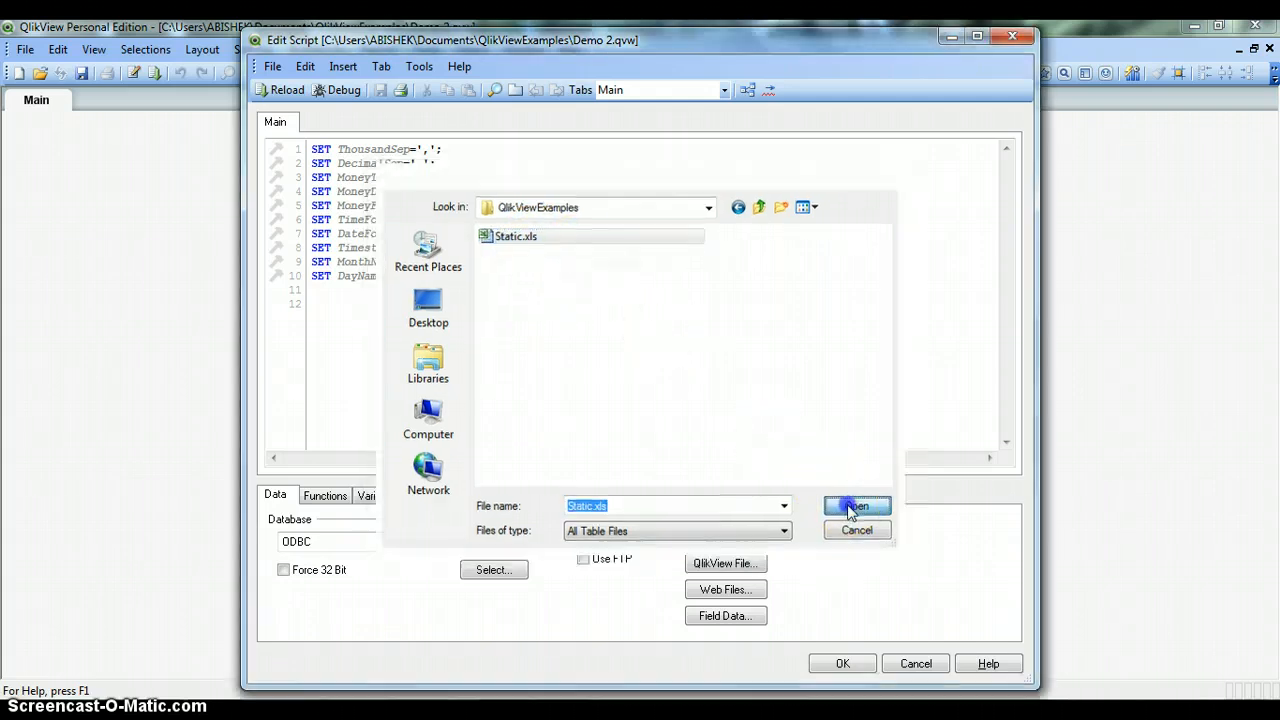
{"action": "left_click", "coordinate": [856, 505]}
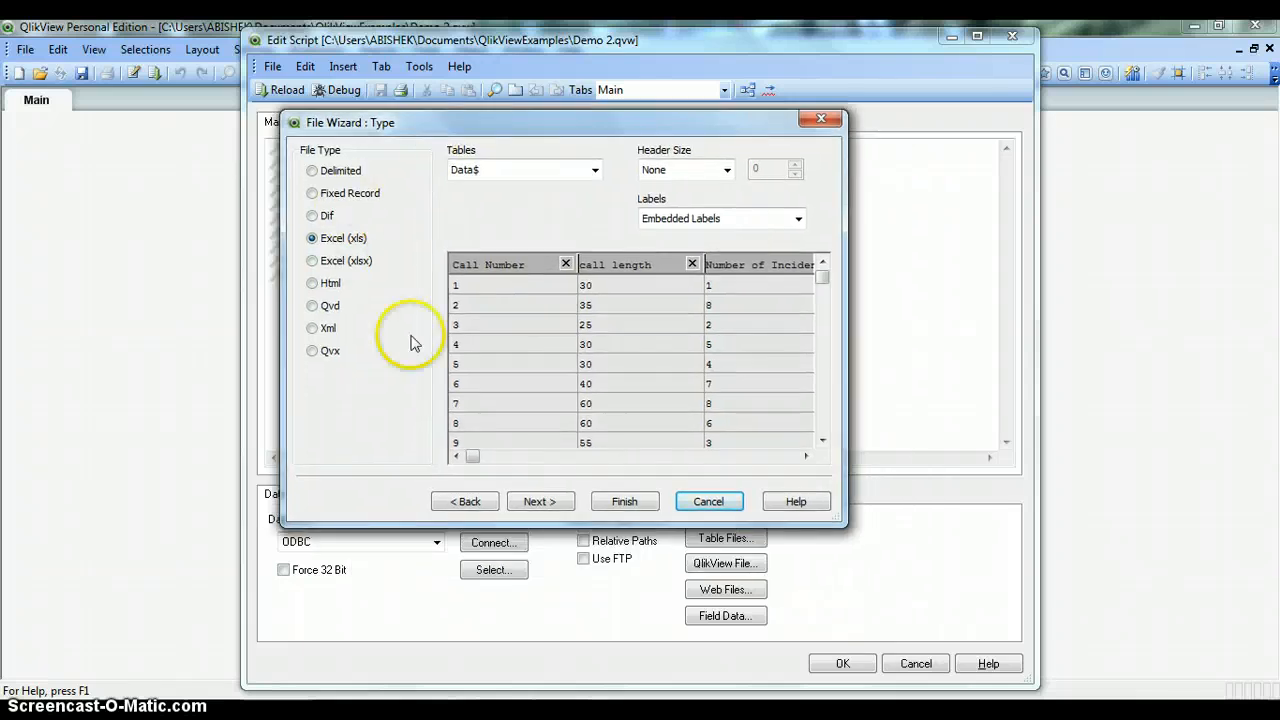
{"action": "mouse_move", "coordinate": [435, 188]}
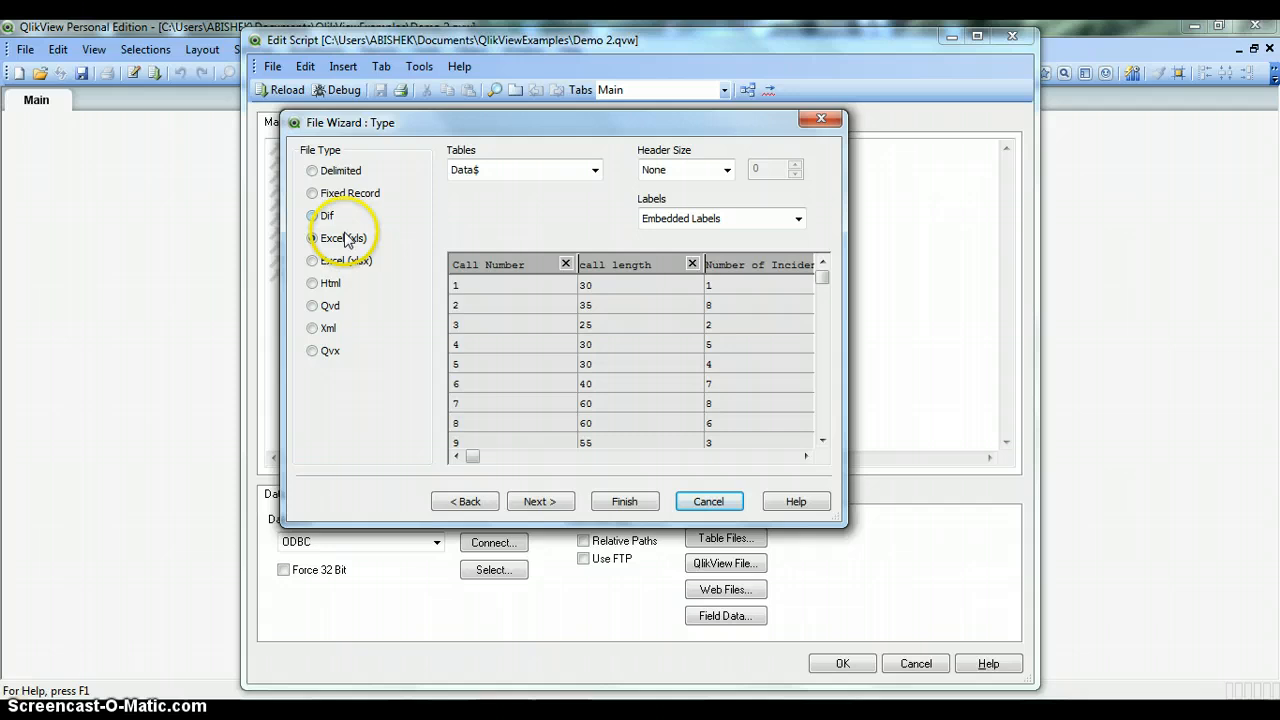
{"action": "left_click", "coordinate": [313, 238]}
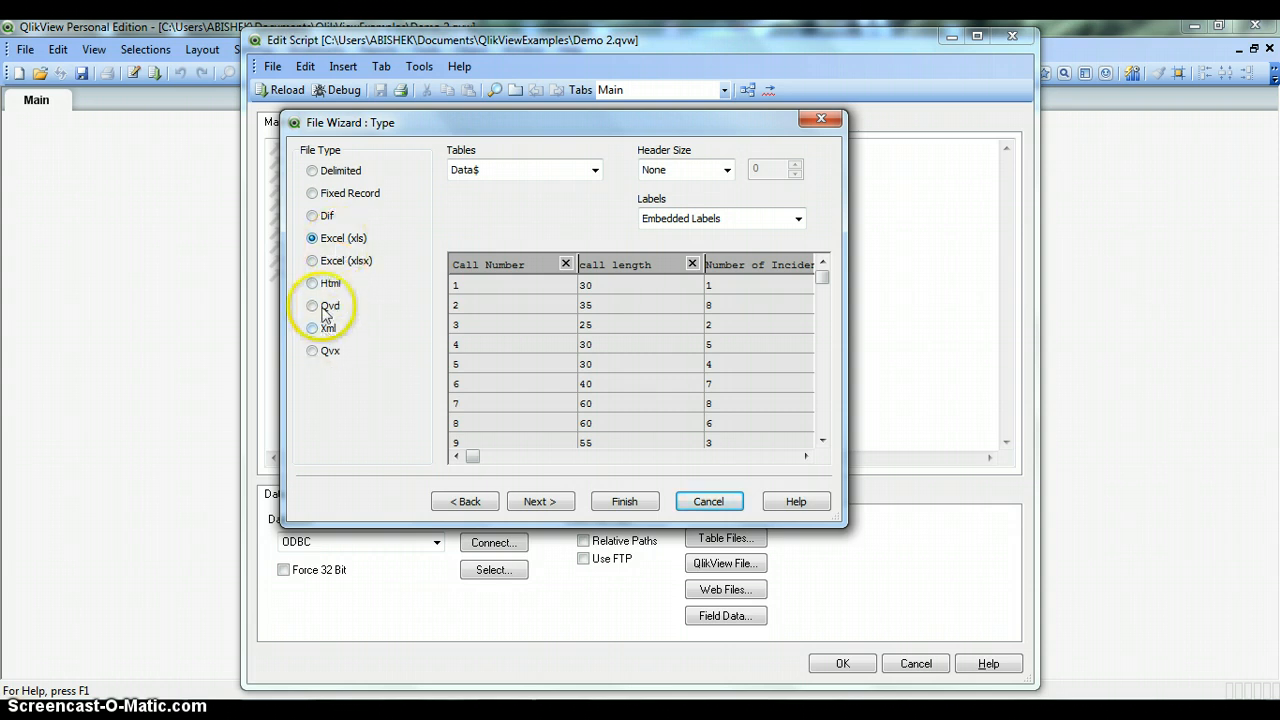
{"action": "left_click", "coordinate": [312, 283]}
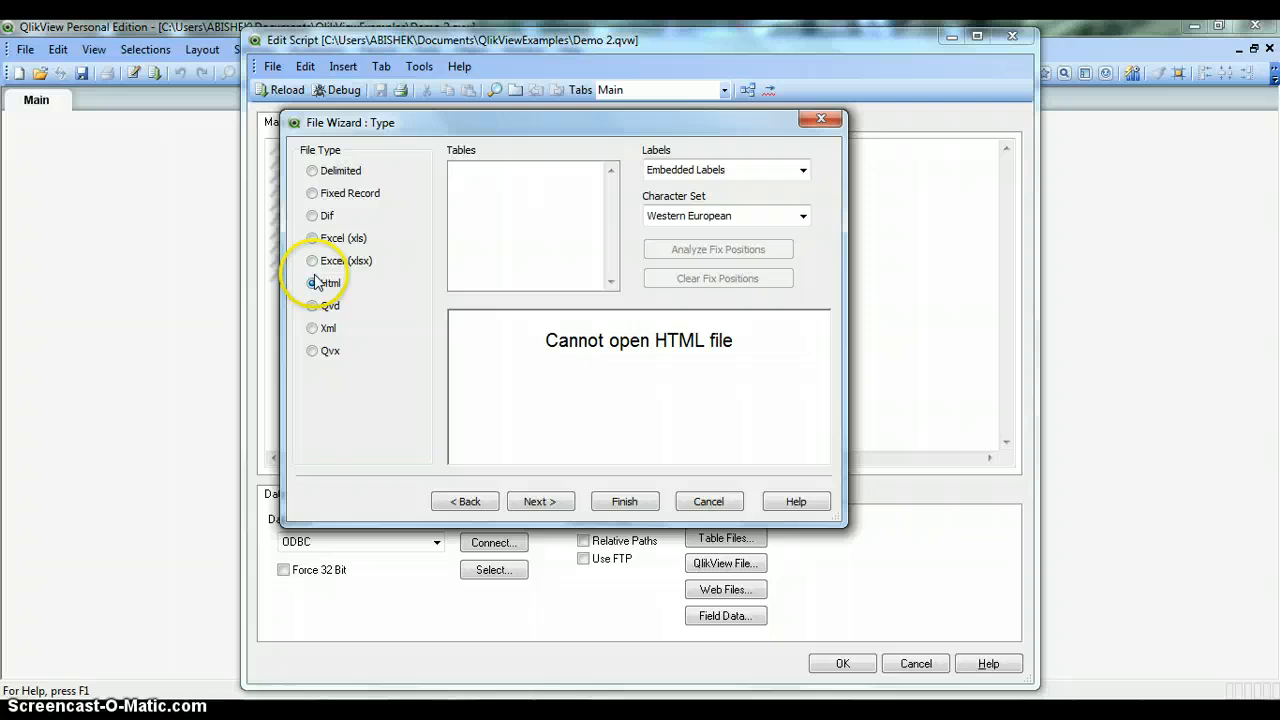
{"action": "left_click", "coordinate": [313, 238]}
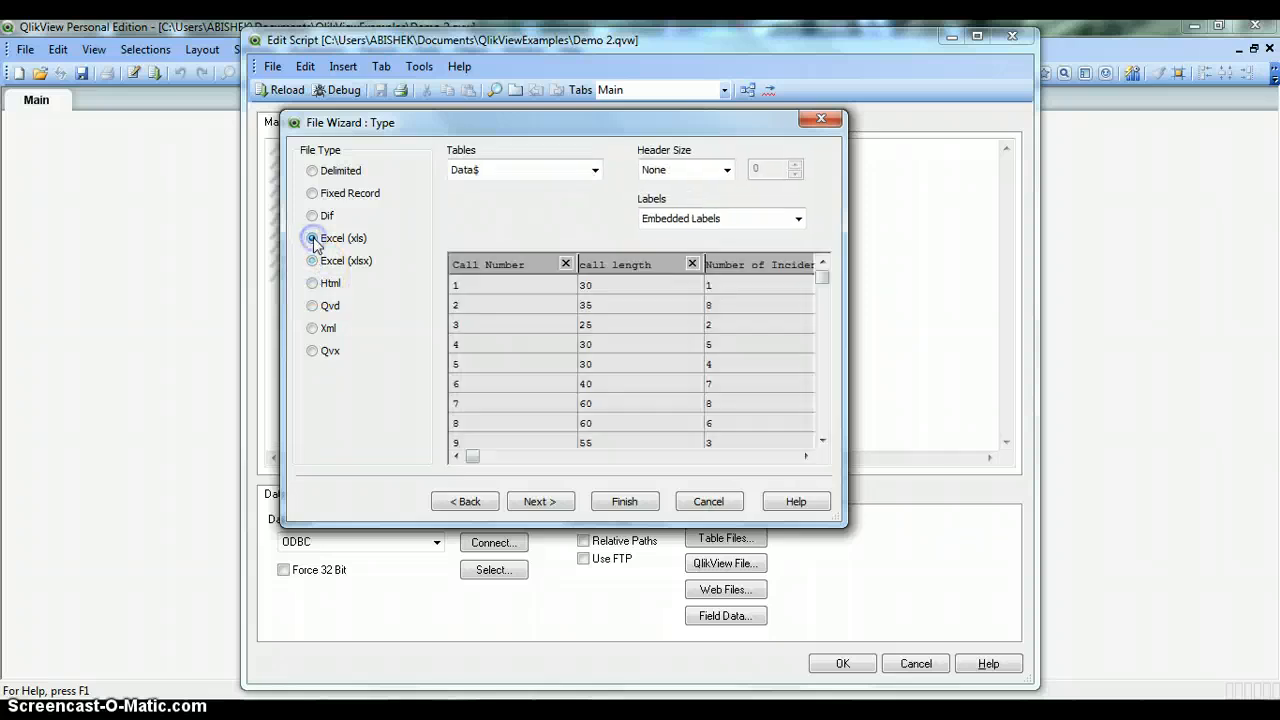
{"action": "left_click", "coordinate": [312, 238]}
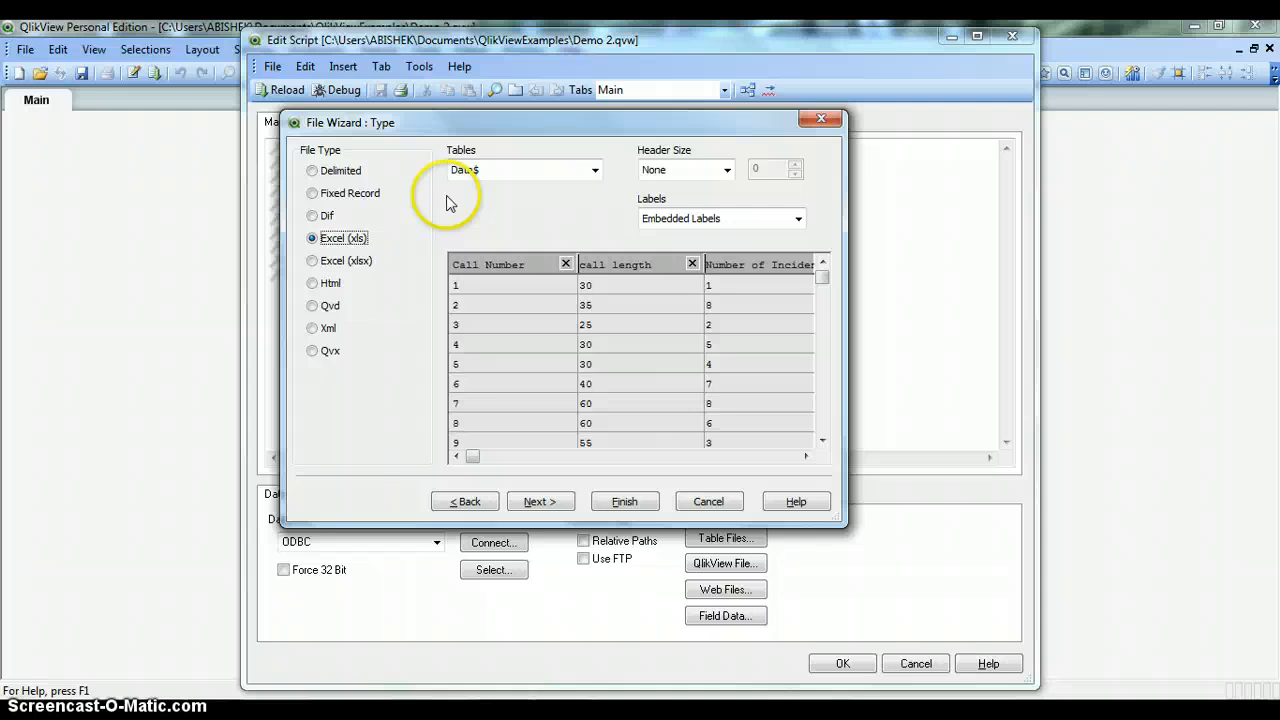
{"action": "mouse_move", "coordinate": [470, 169]}
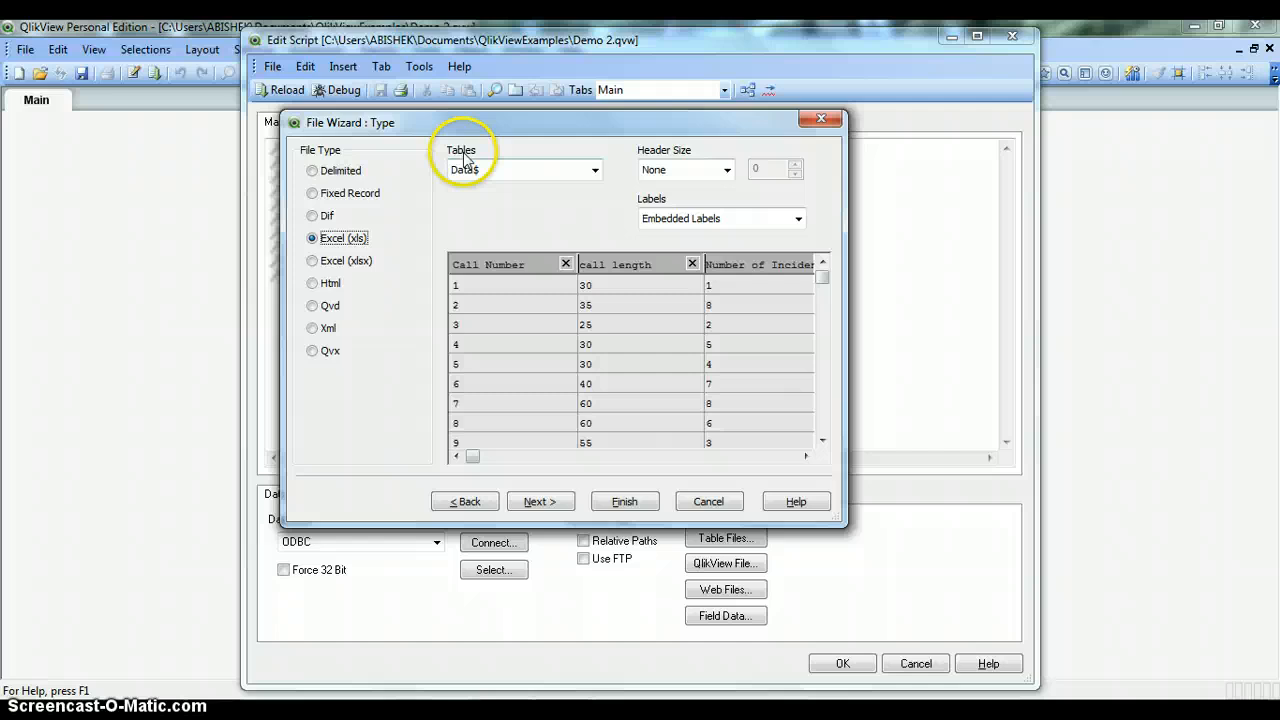
{"action": "mouse_move", "coordinate": [540, 193]}
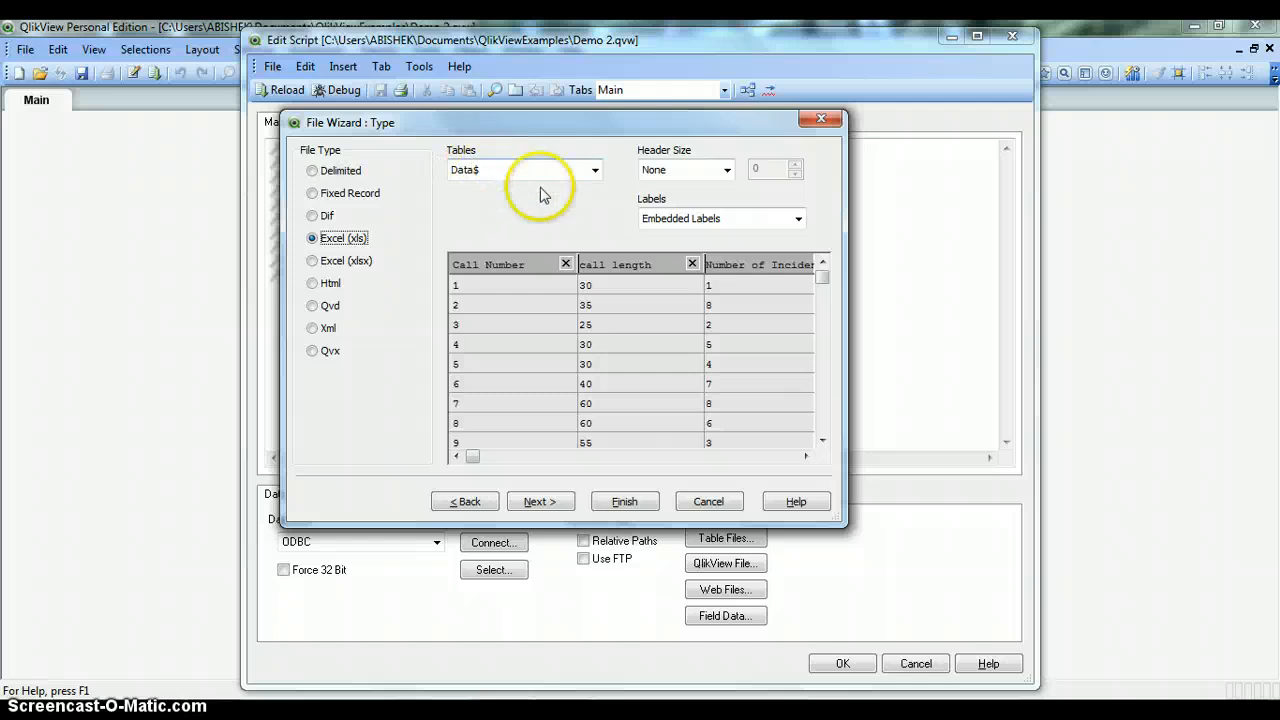
- Choose Data$ from the File Wizard's Tables list
{"action": "left_click", "coordinate": [596, 169]}
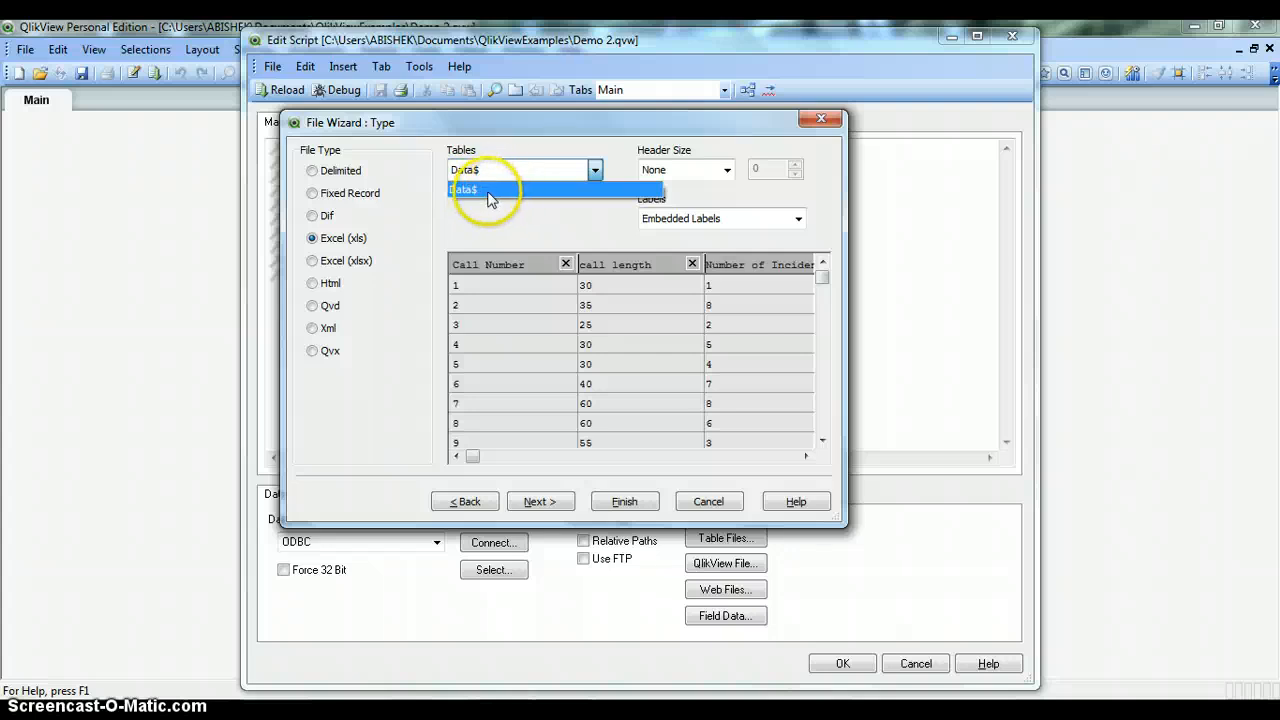
{"action": "left_click", "coordinate": [464, 190]}
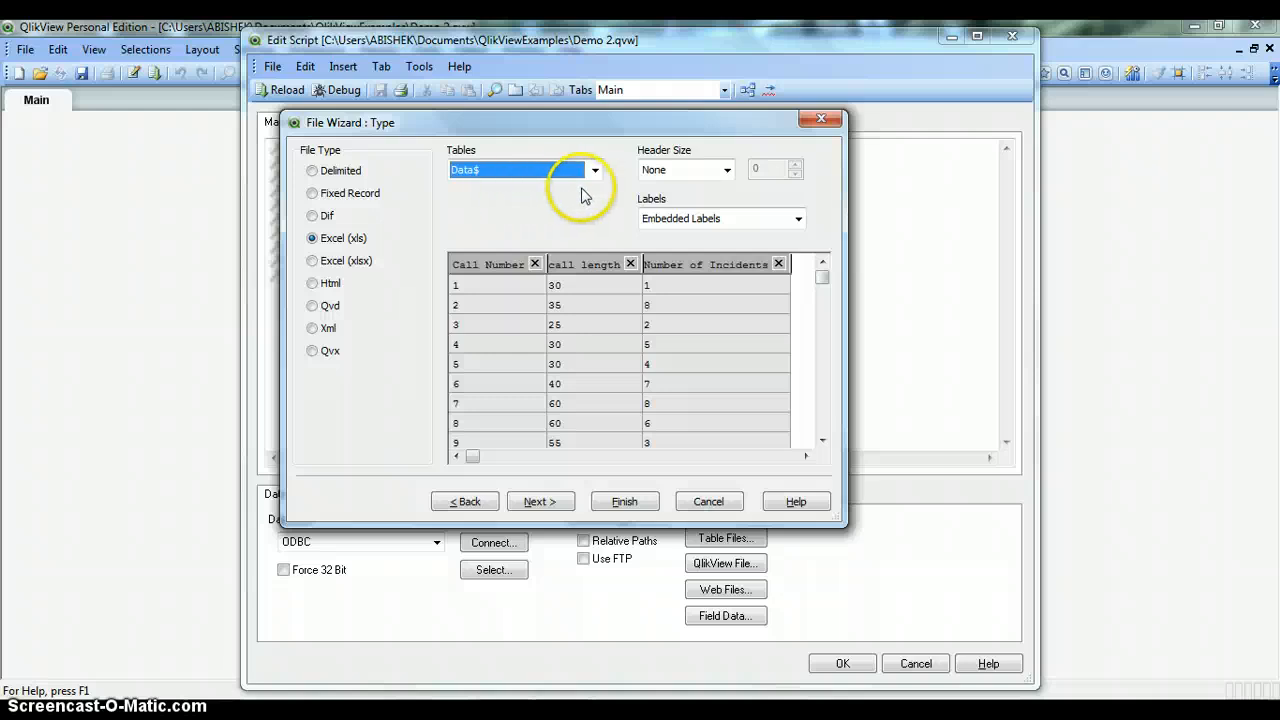
{"action": "mouse_move", "coordinate": [675, 160]}
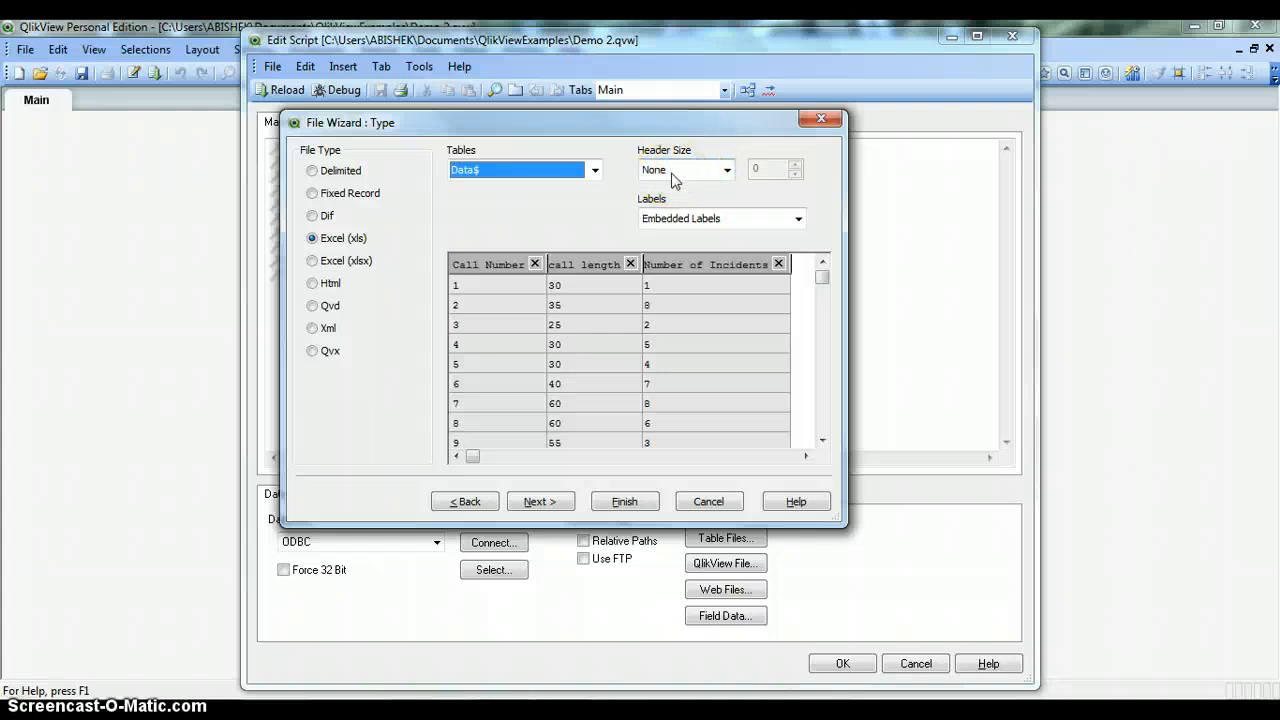
{"action": "mouse_move", "coordinate": [560, 240]}
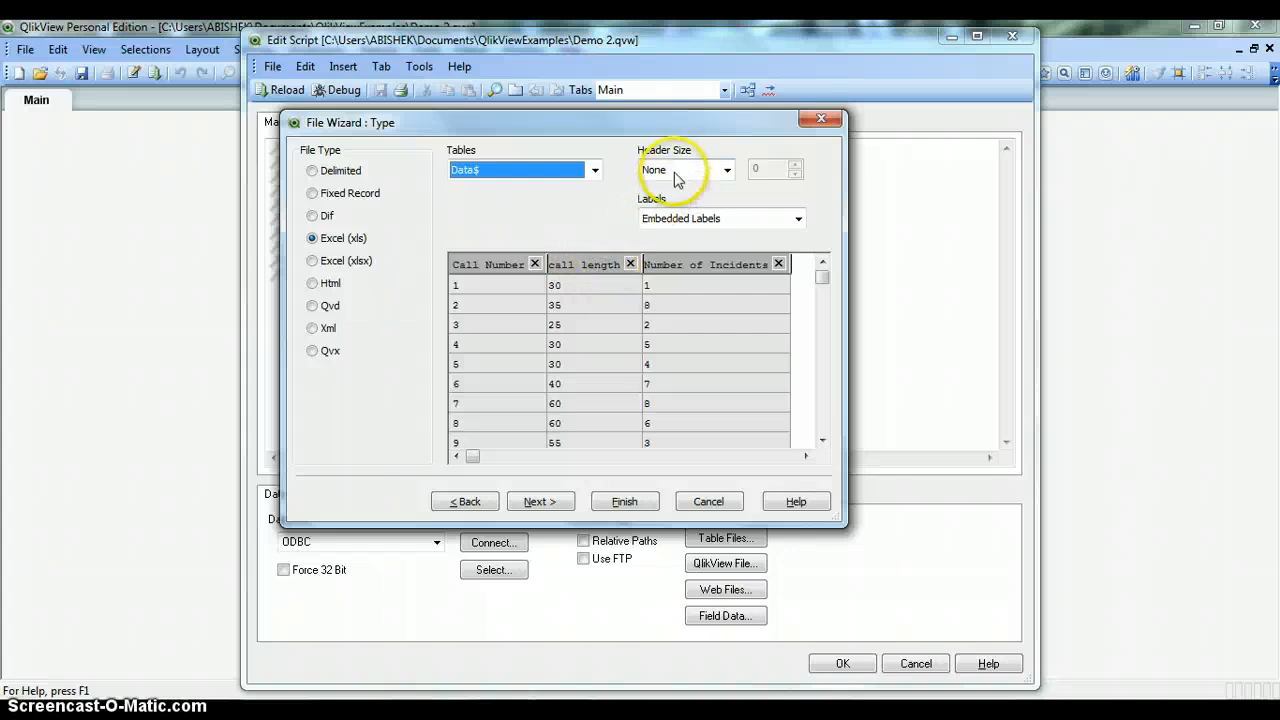
{"action": "left_click", "coordinate": [725, 169]}
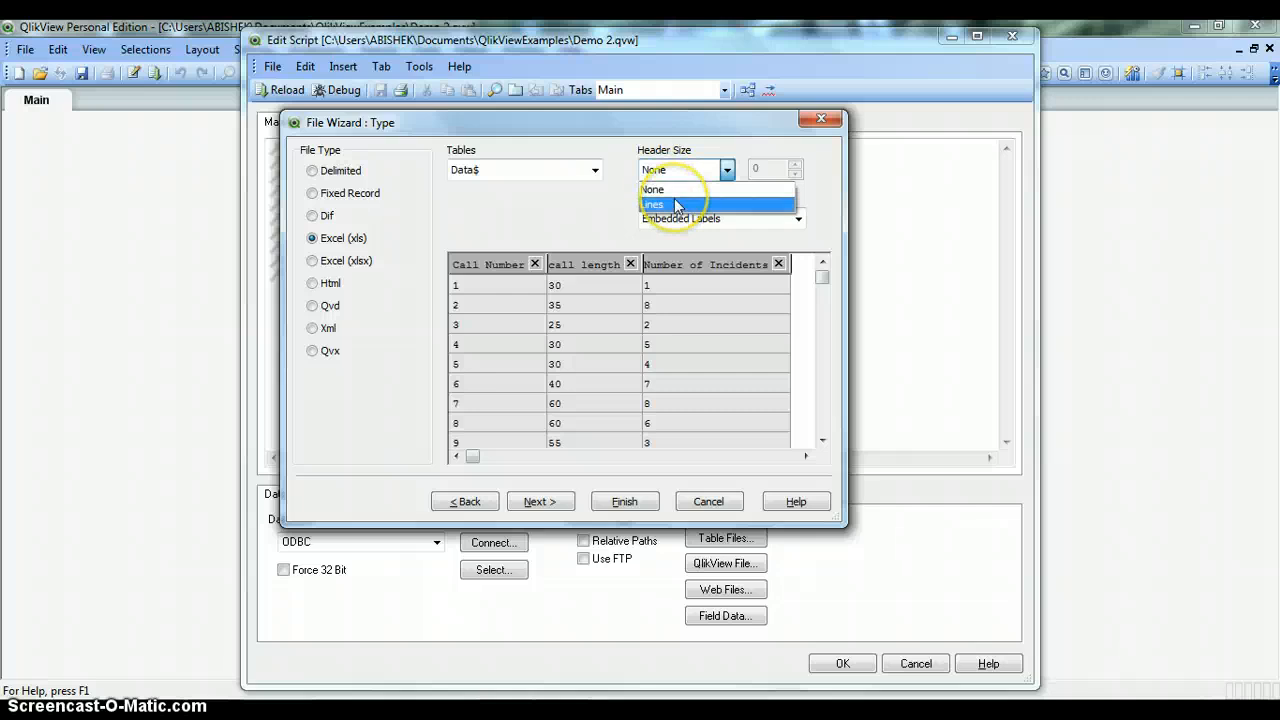
{"action": "left_click", "coordinate": [653, 204]}
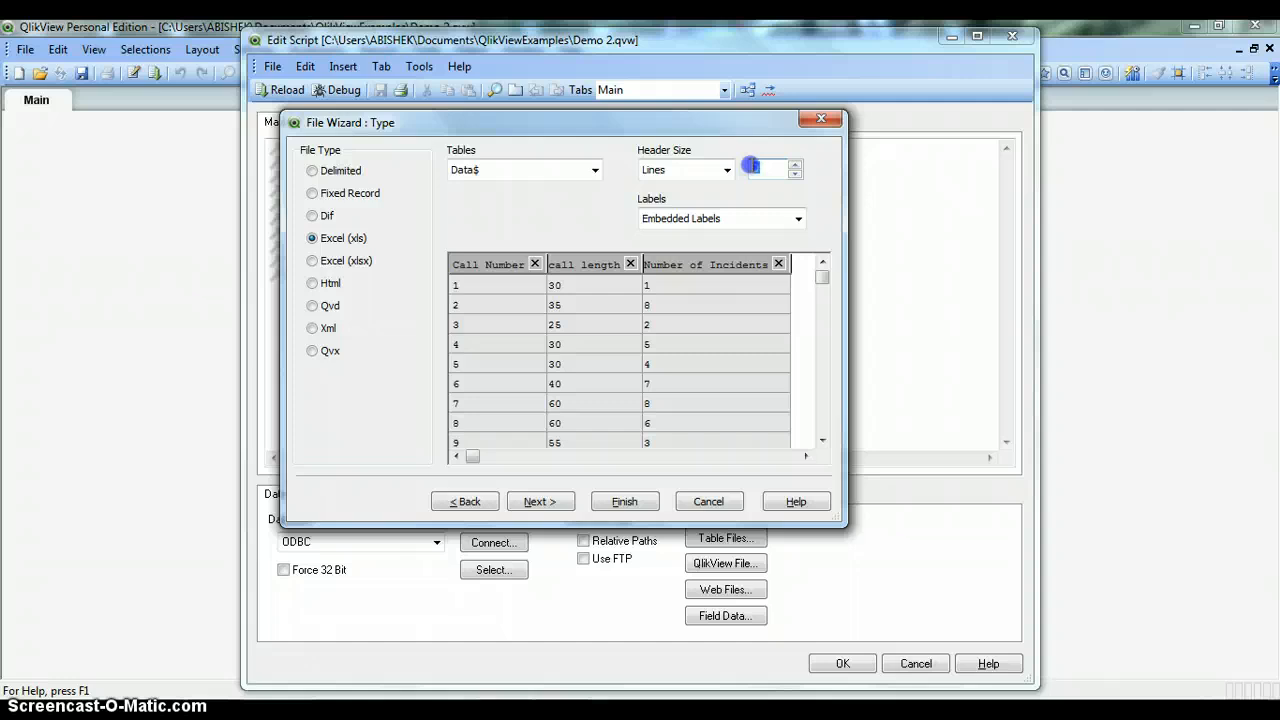
{"action": "left_click", "coordinate": [760, 168]}
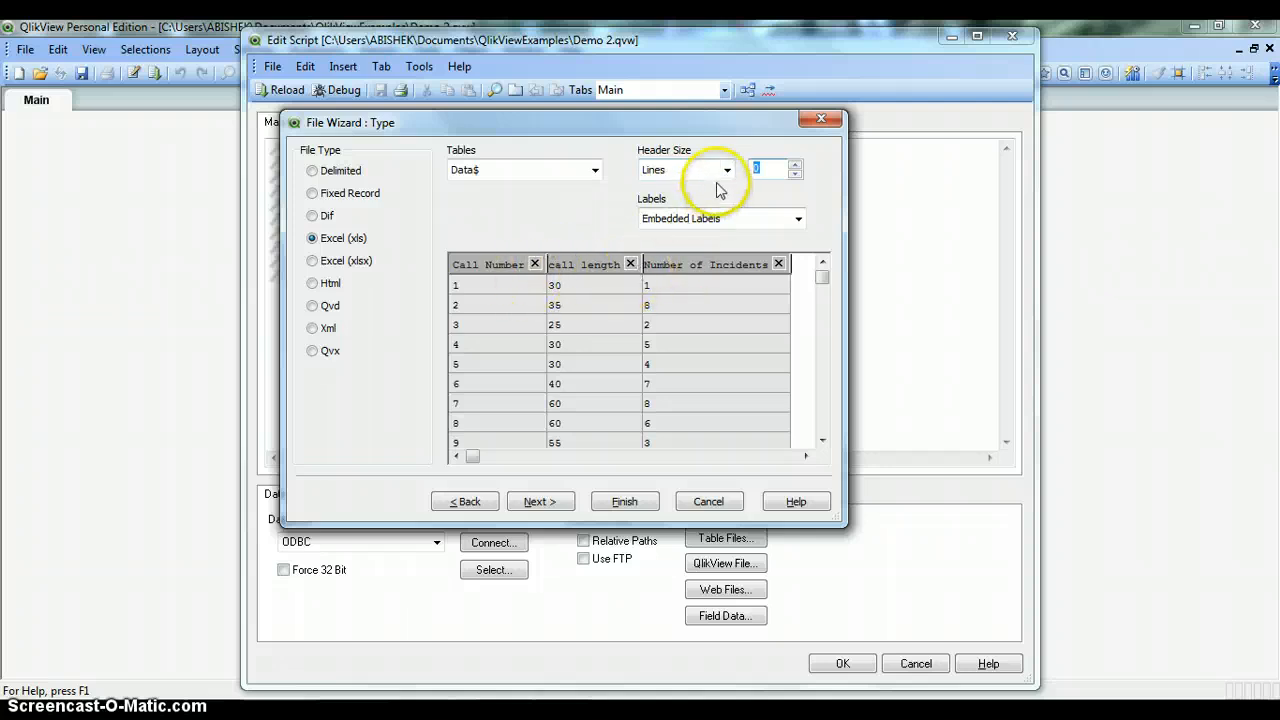
{"action": "left_click", "coordinate": [726, 169]}
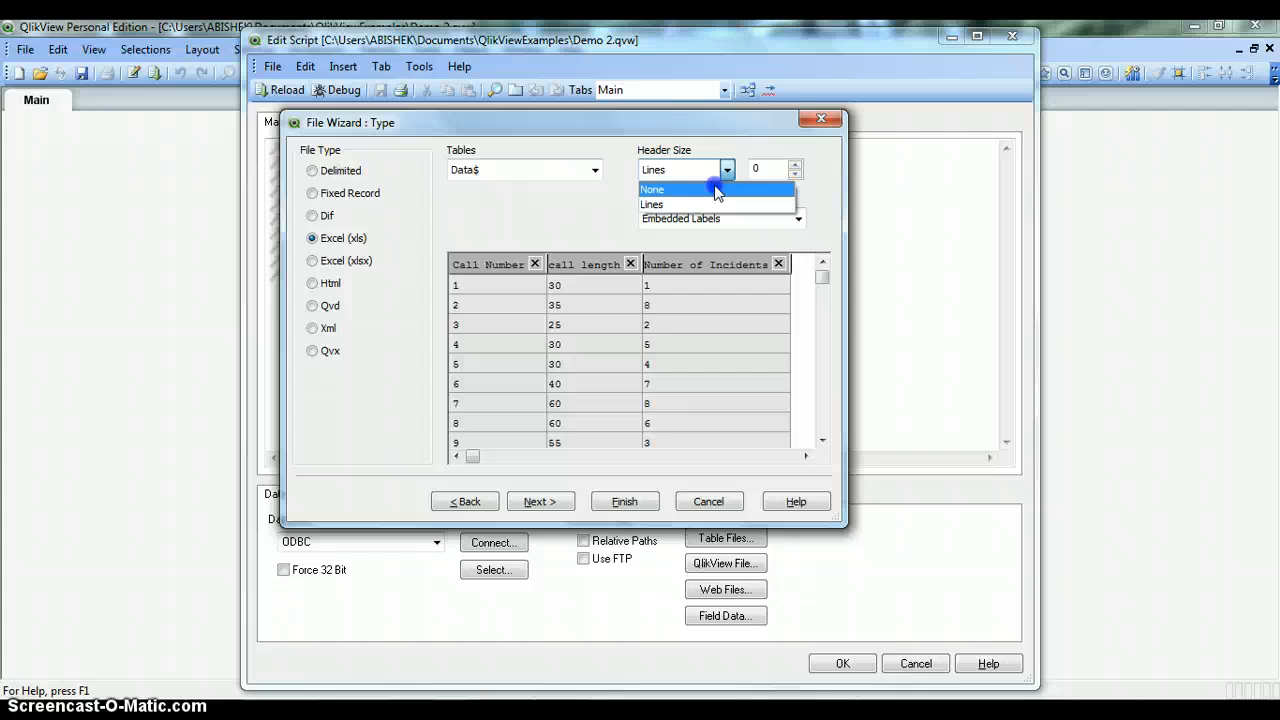
{"action": "left_click", "coordinate": [652, 189]}
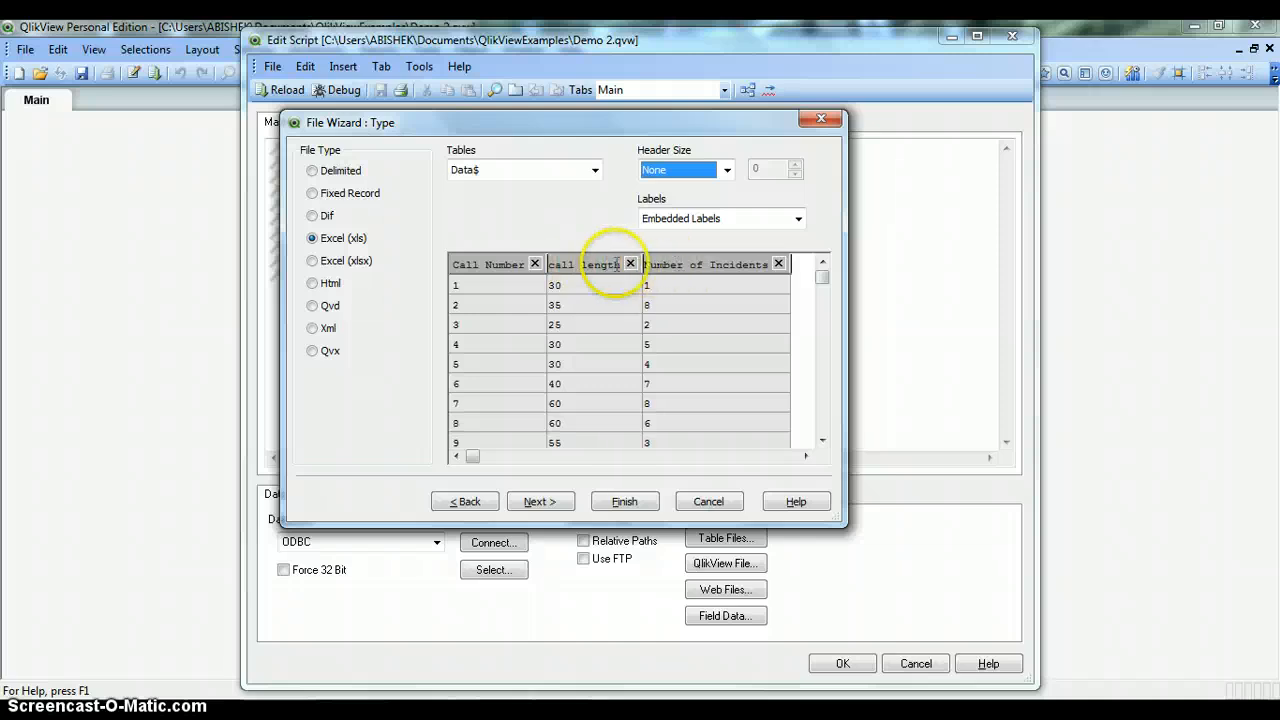
{"action": "left_click", "coordinate": [798, 218]}
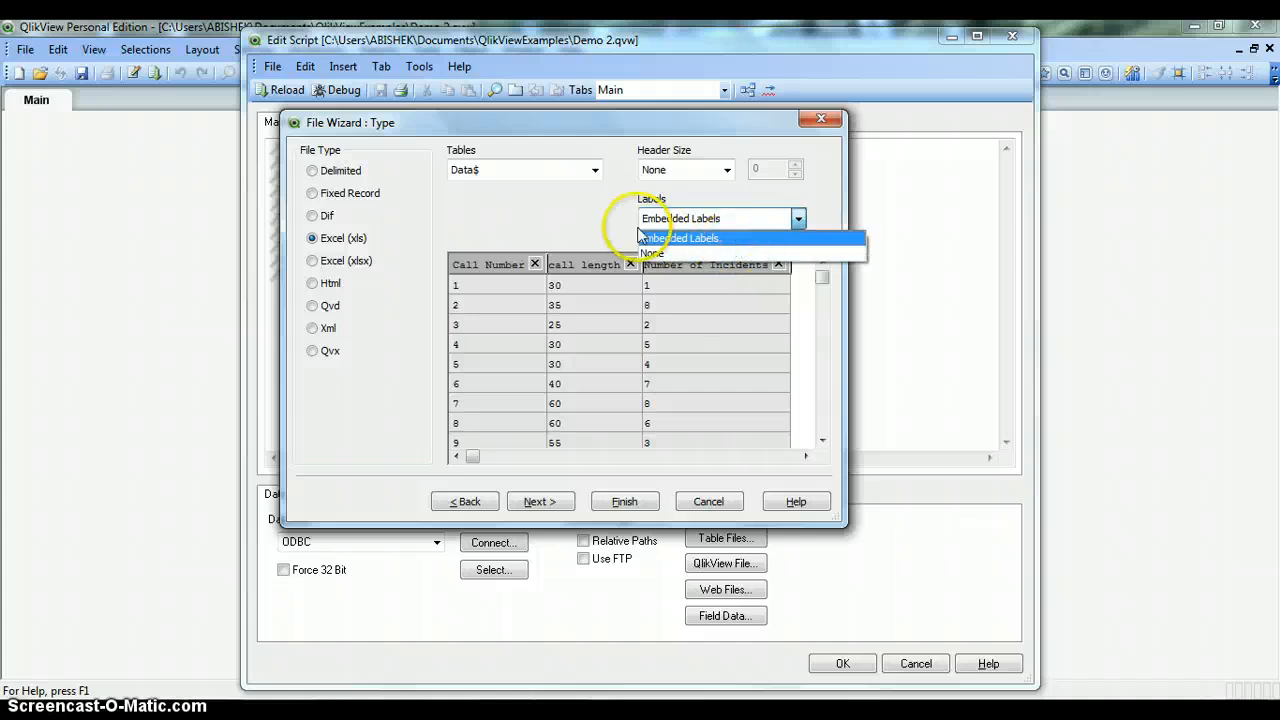
{"action": "left_click", "coordinate": [680, 238]}
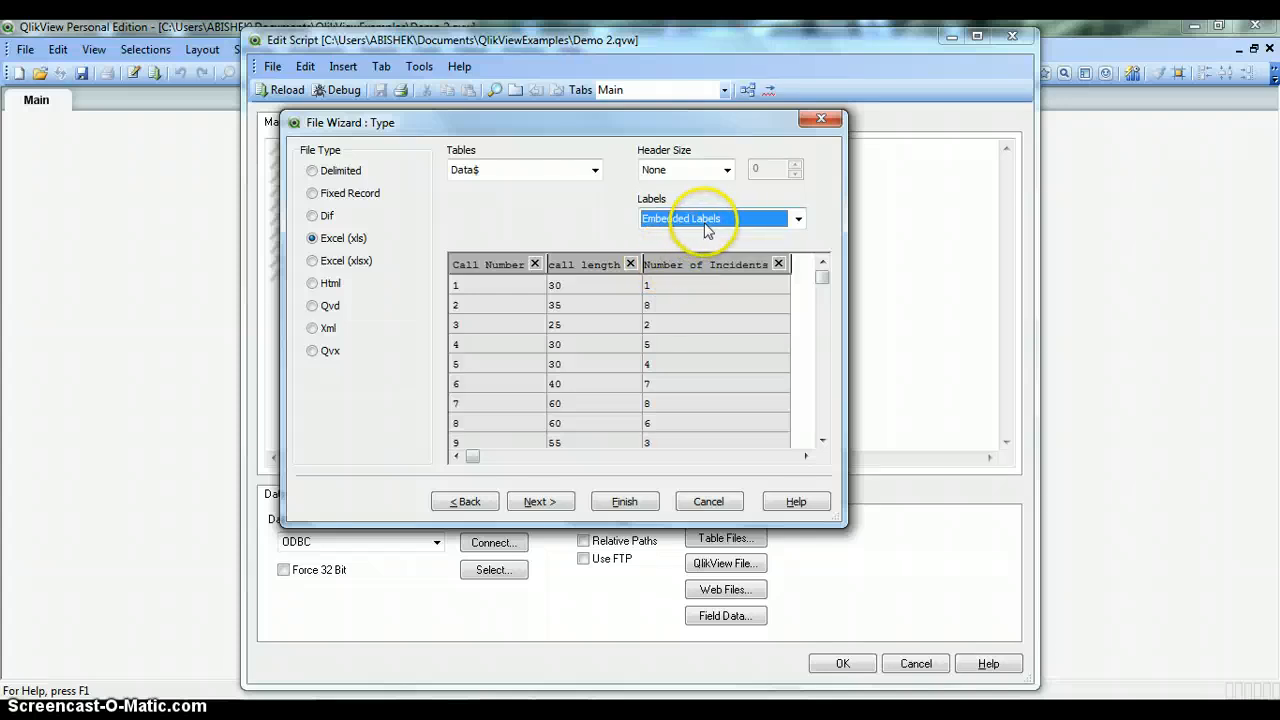
{"action": "left_click", "coordinate": [797, 218]}
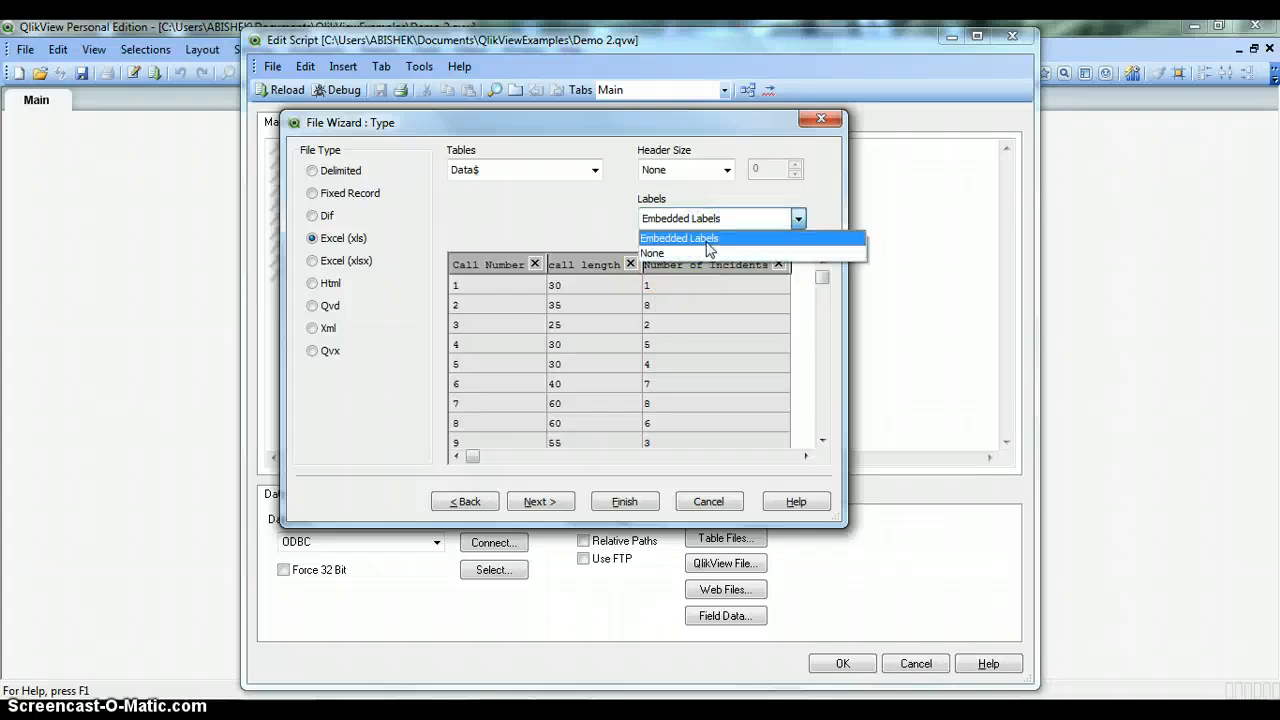
{"action": "left_click", "coordinate": [679, 237]}
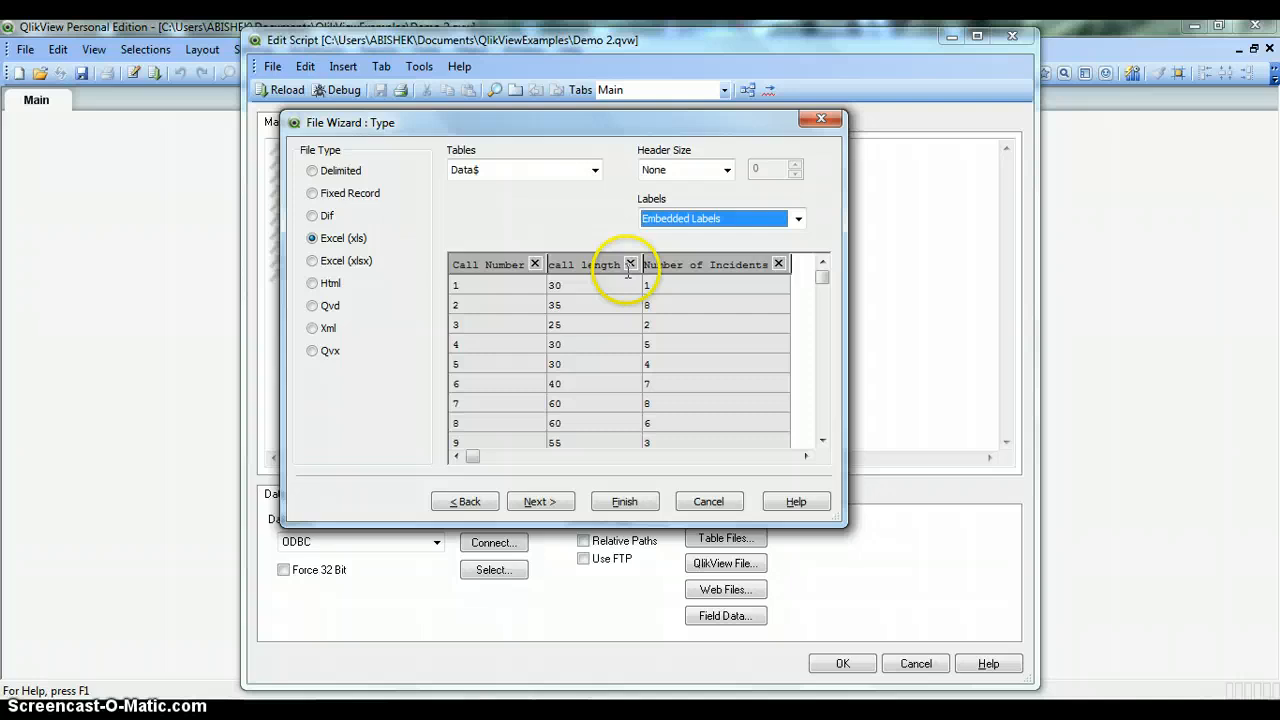
{"action": "mouse_move", "coordinate": [631, 265]}
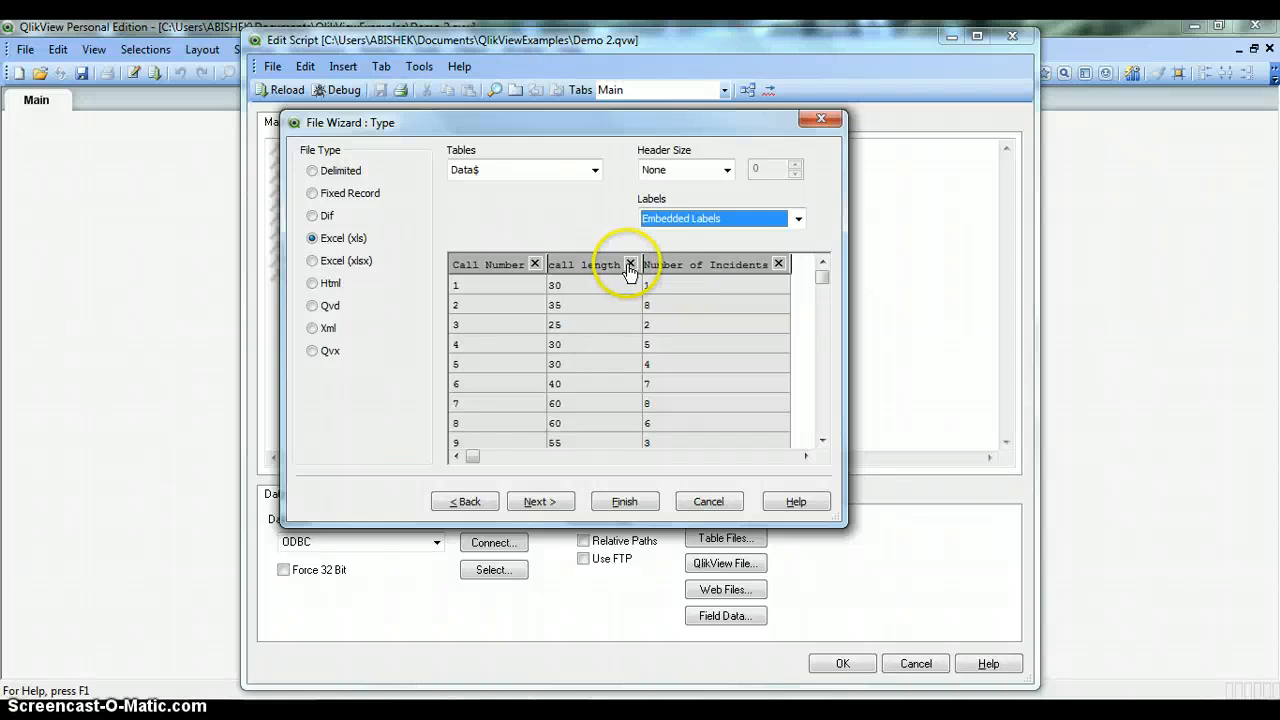
{"action": "mouse_move", "coordinate": [630, 264]}
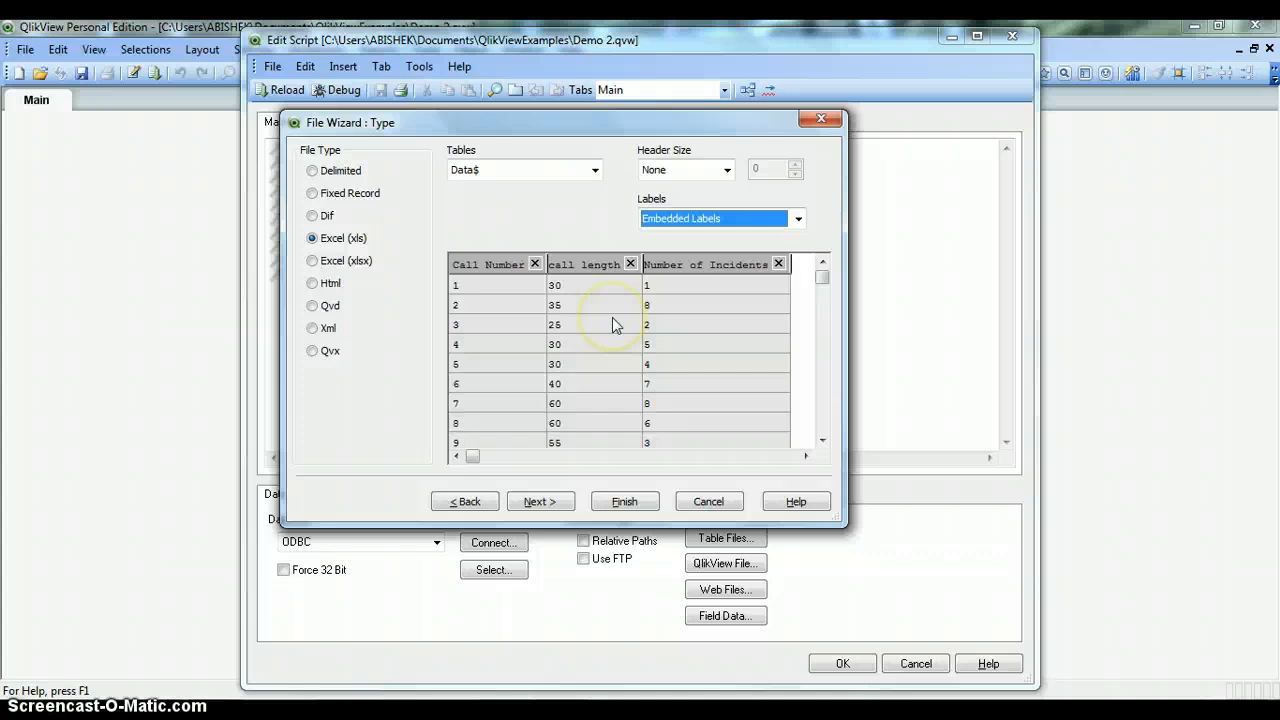
{"action": "mouse_move", "coordinate": [635, 417]}
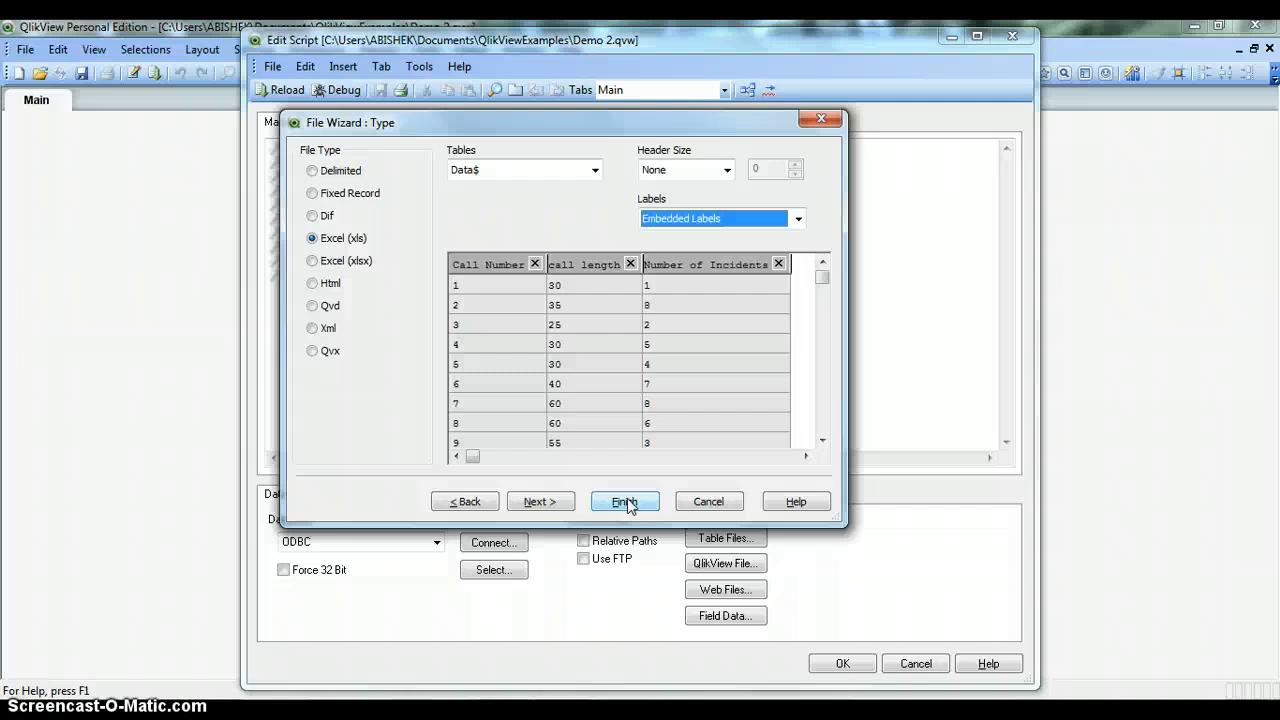
- Finish the wizard and move the generated LOAD statement onto its own line
{"action": "left_click", "coordinate": [624, 501]}
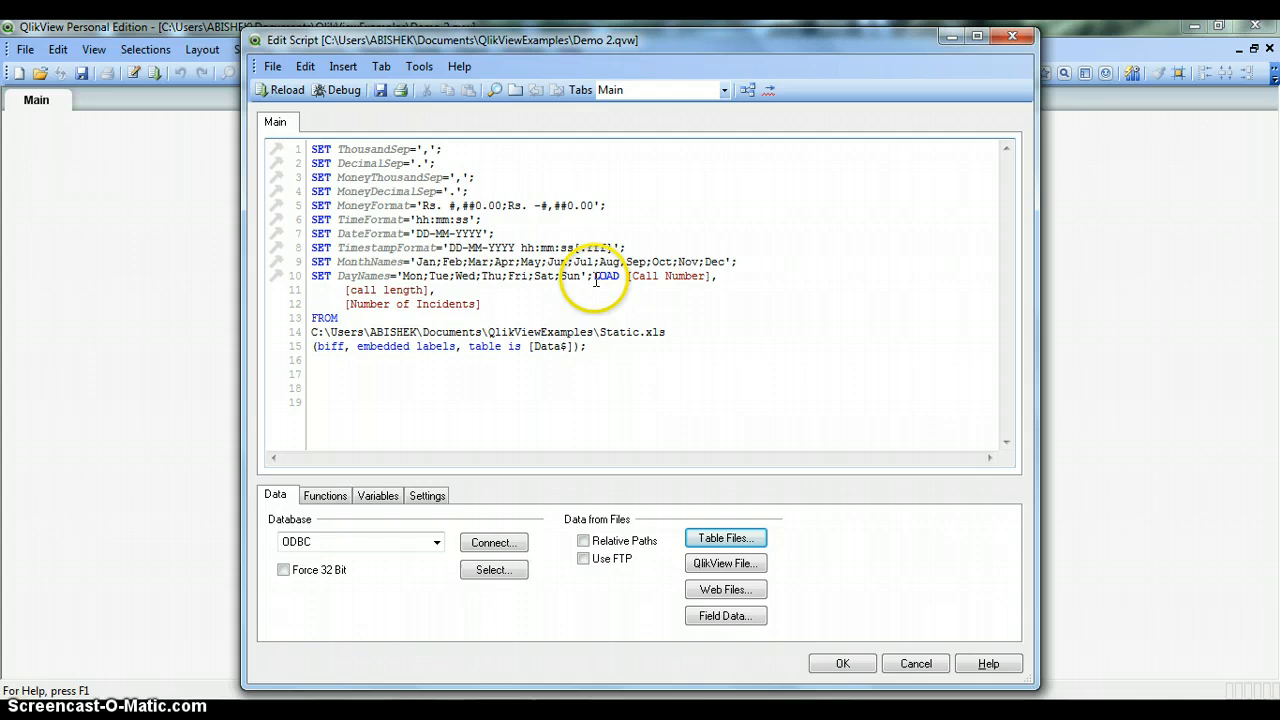
{"action": "double_click", "coordinate": [608, 276]}
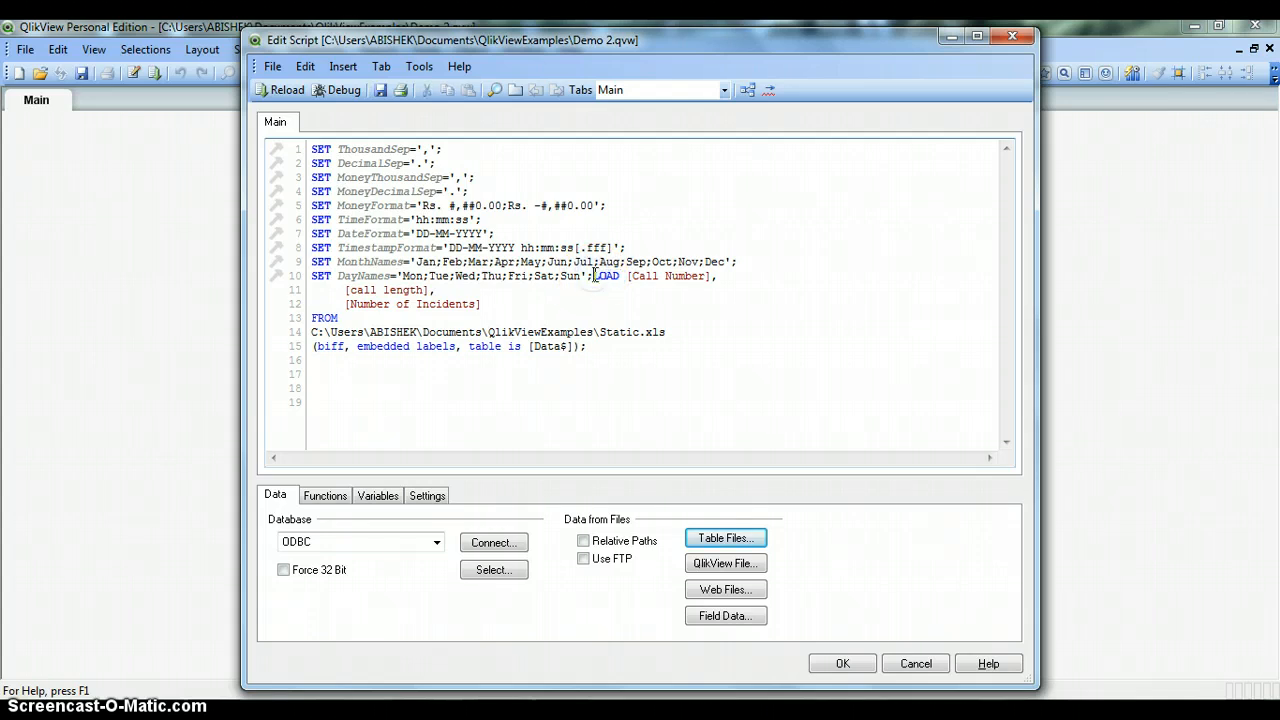
{"action": "key", "text": "Enter"}
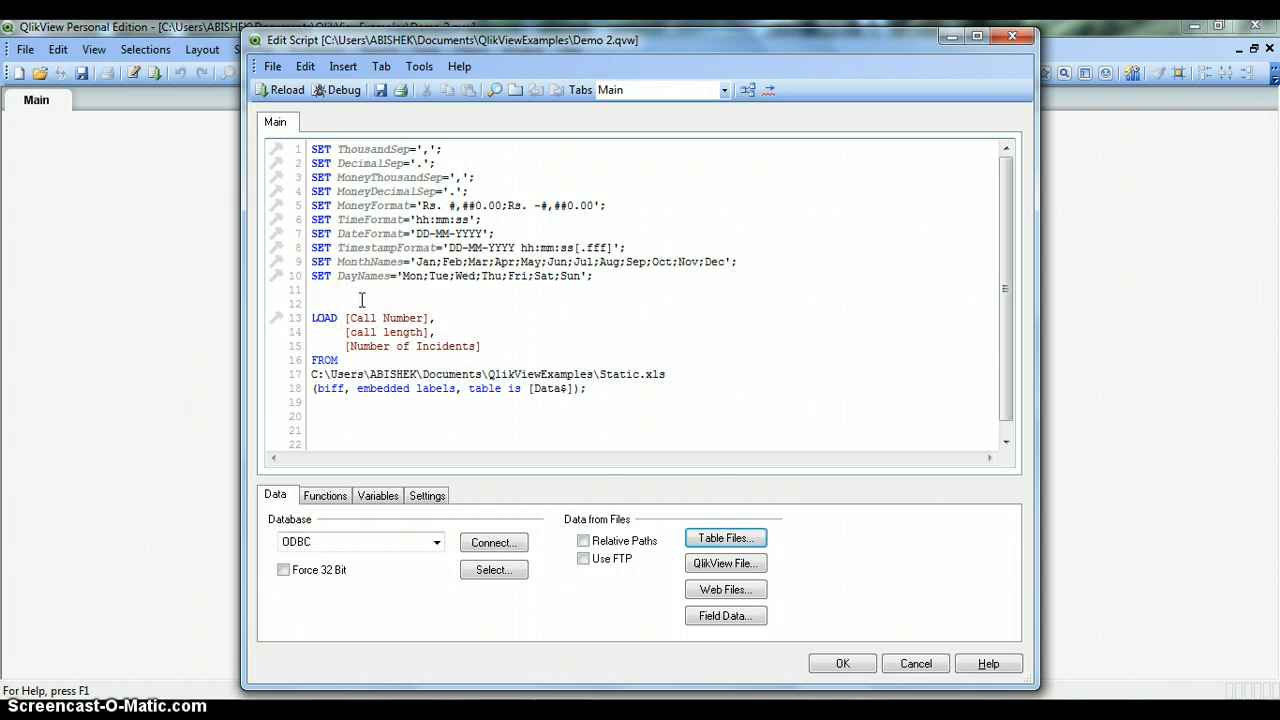
- Delete the LOAD…FROM Static.xls block from the script
{"action": "type", "text": "De"}
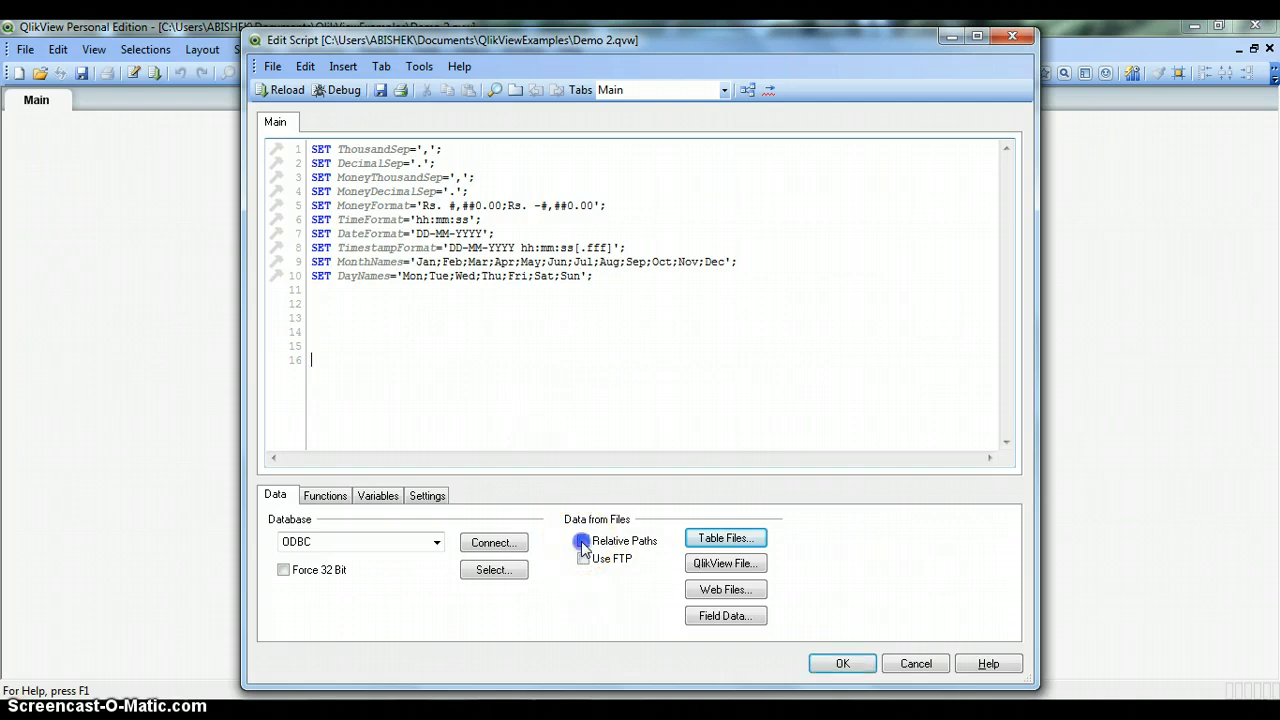
- Load Static.xls again through the File Wizard with Relative Paths enabled
{"action": "left_click", "coordinate": [583, 540]}
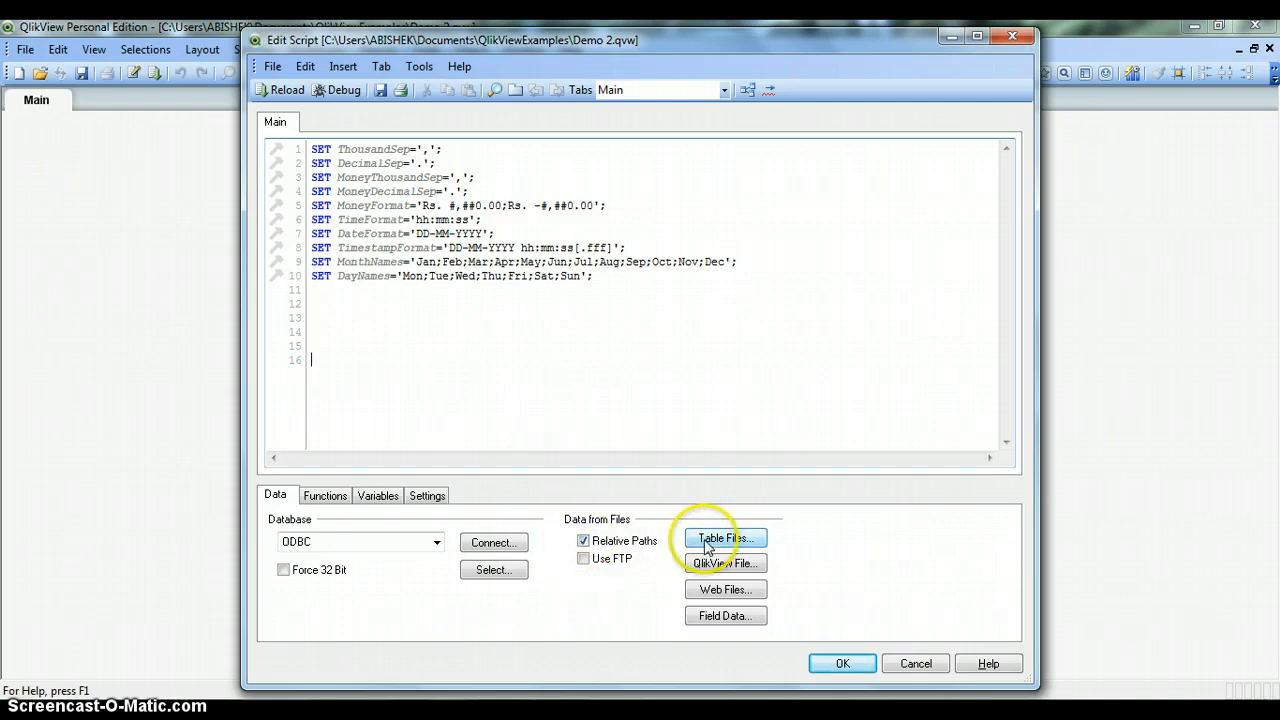
{"action": "left_click", "coordinate": [725, 538]}
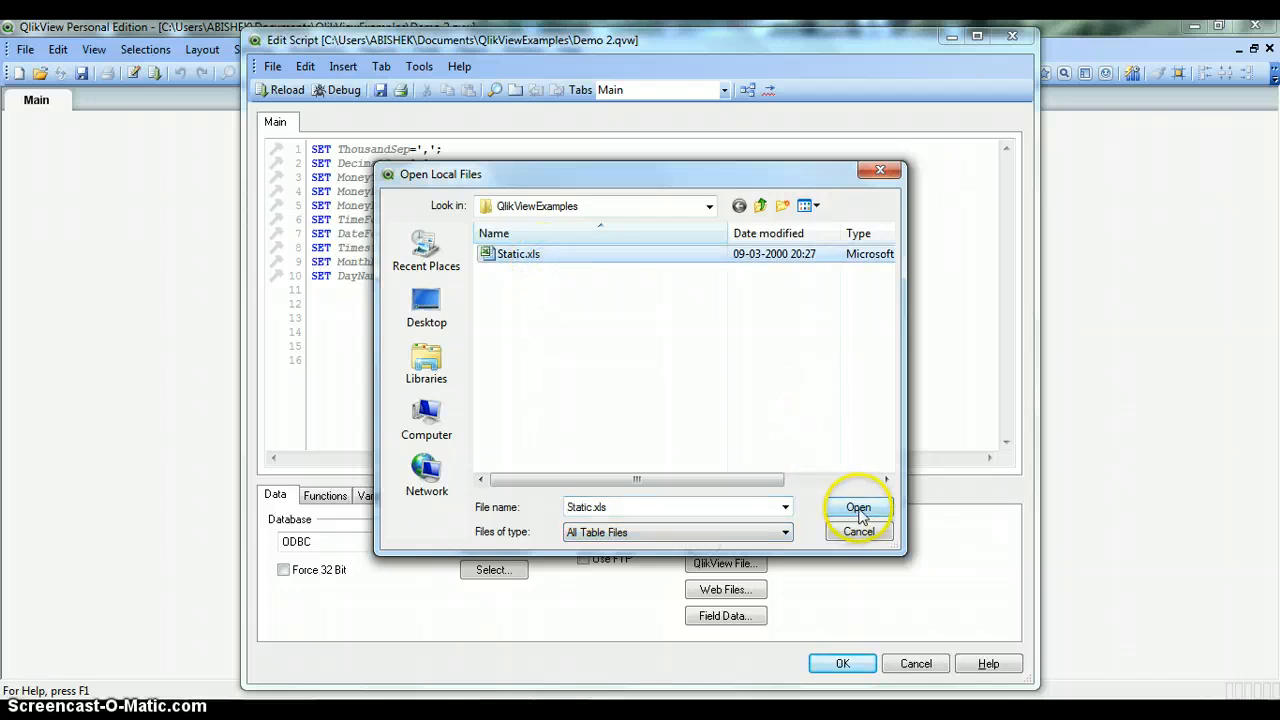
{"action": "left_click", "coordinate": [858, 507]}
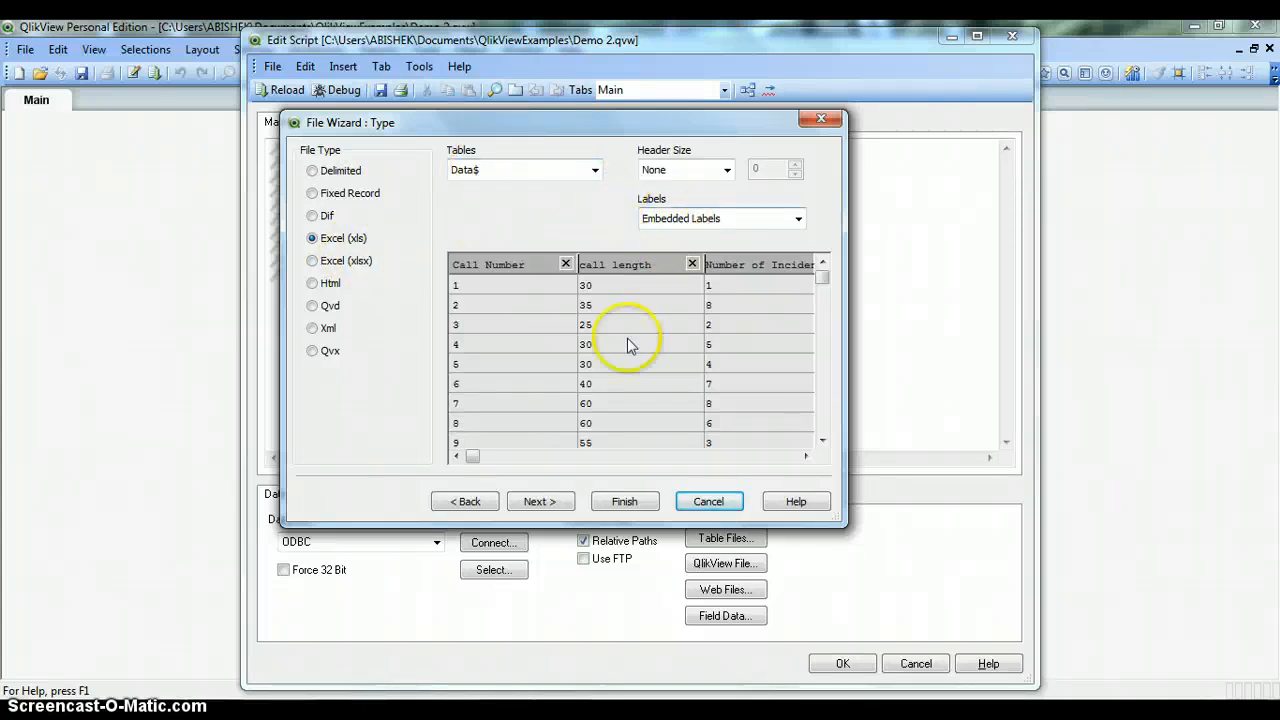
{"action": "left_click", "coordinate": [624, 501]}
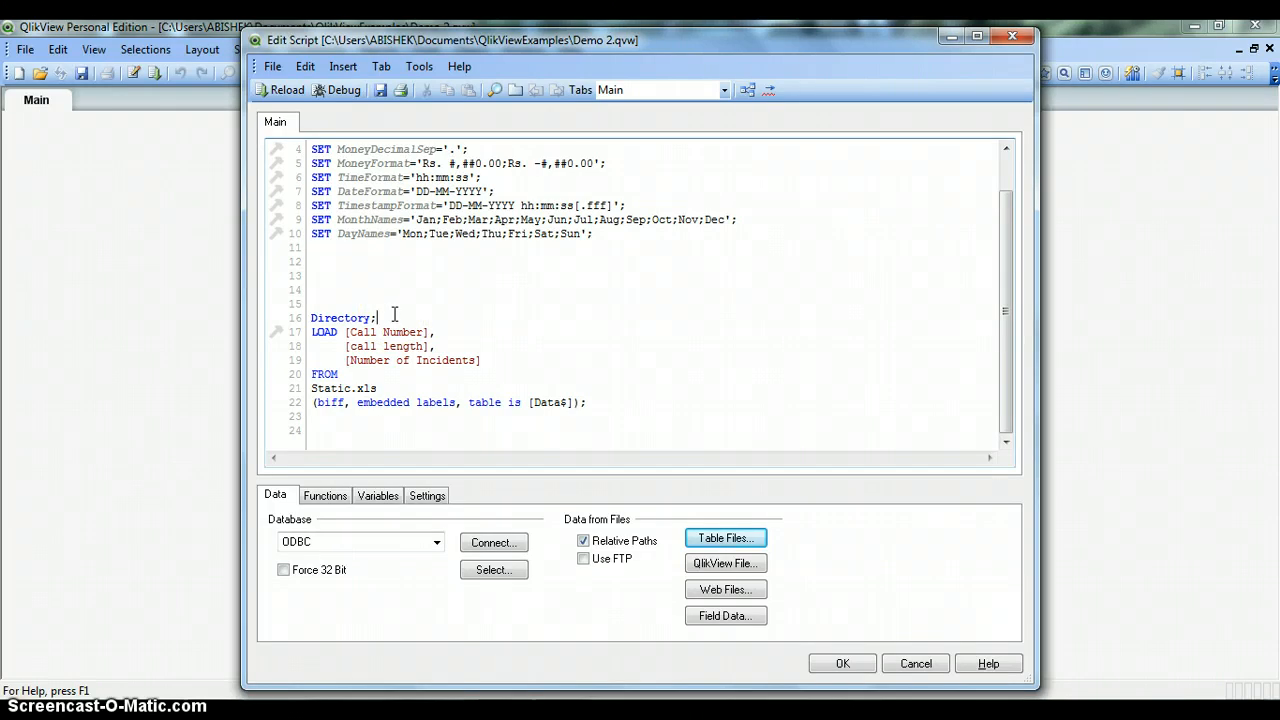
- Overwrite the Directory statement with the label DemoTable:
{"action": "double_click", "coordinate": [342, 317]}
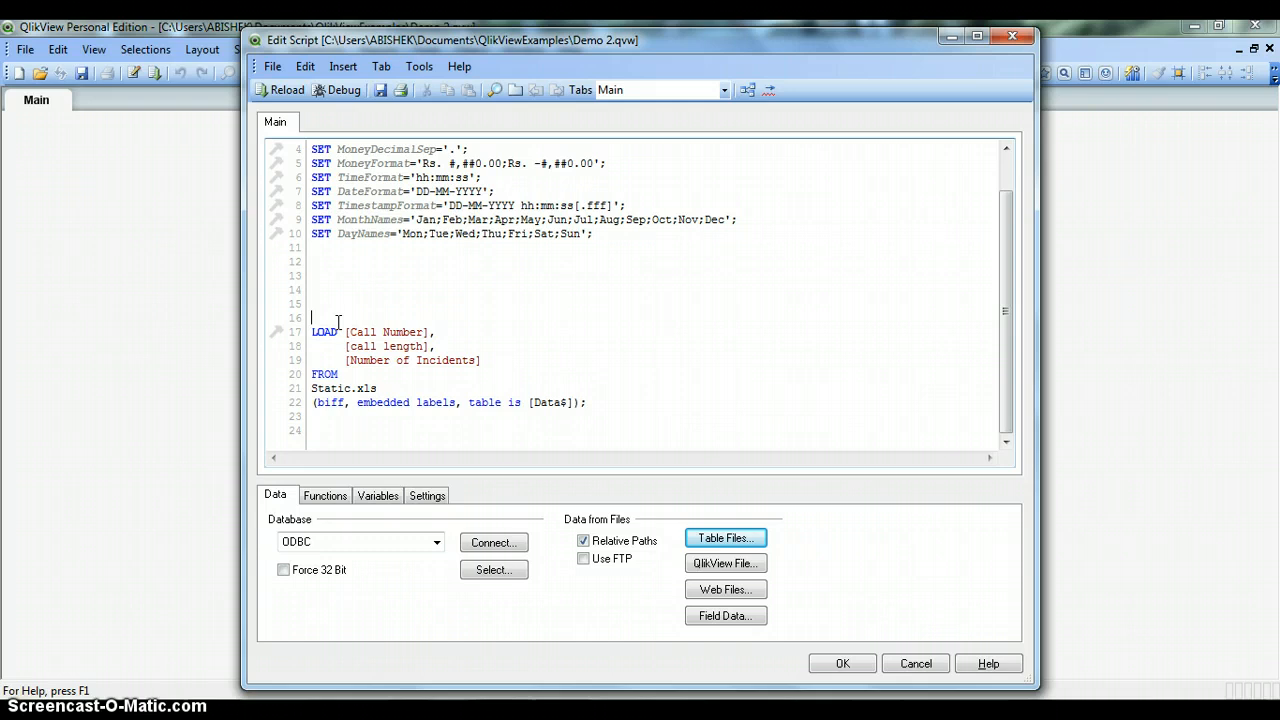
{"action": "type", "text": "DemoTe"}
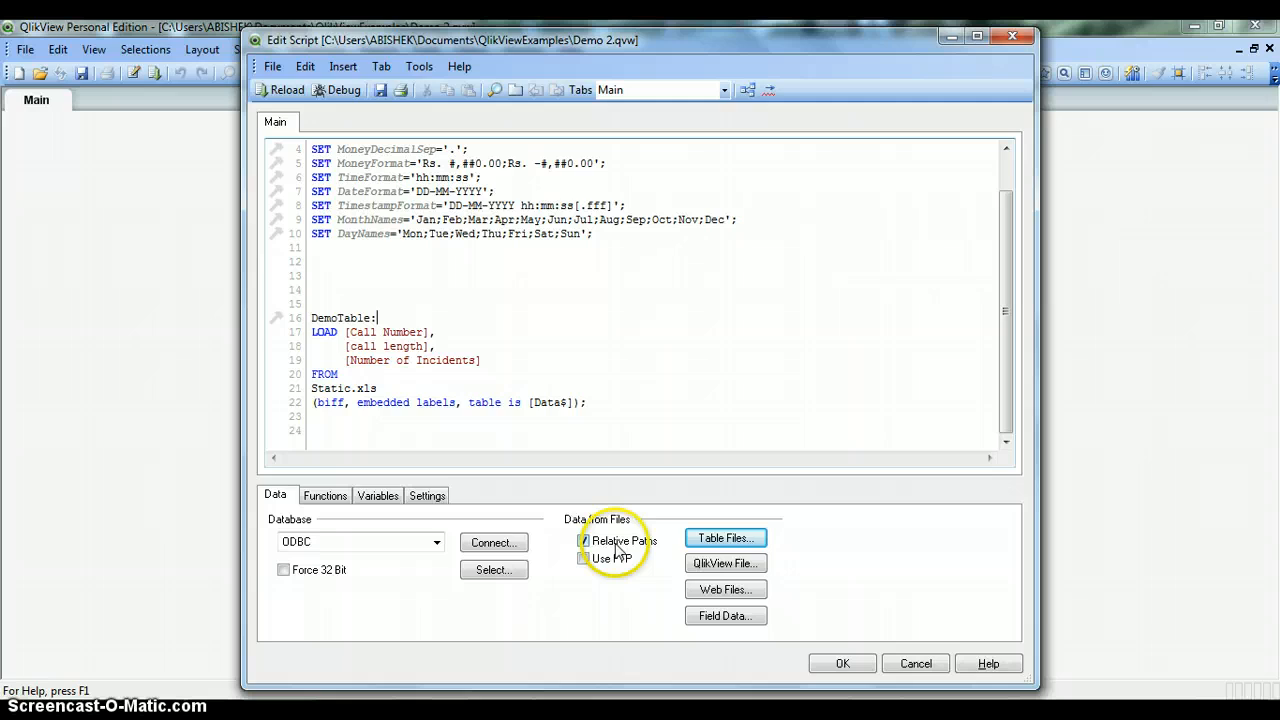
{"action": "left_click", "coordinate": [584, 540]}
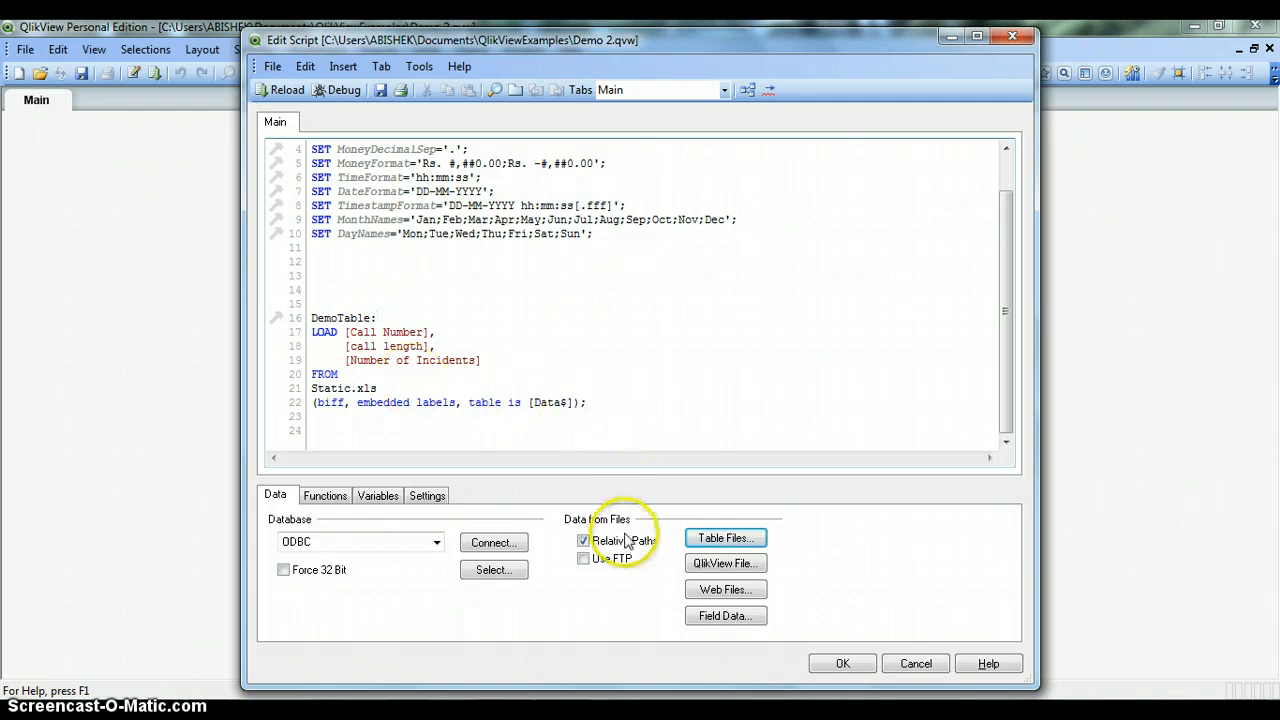
{"action": "mouse_move", "coordinate": [605, 520]}
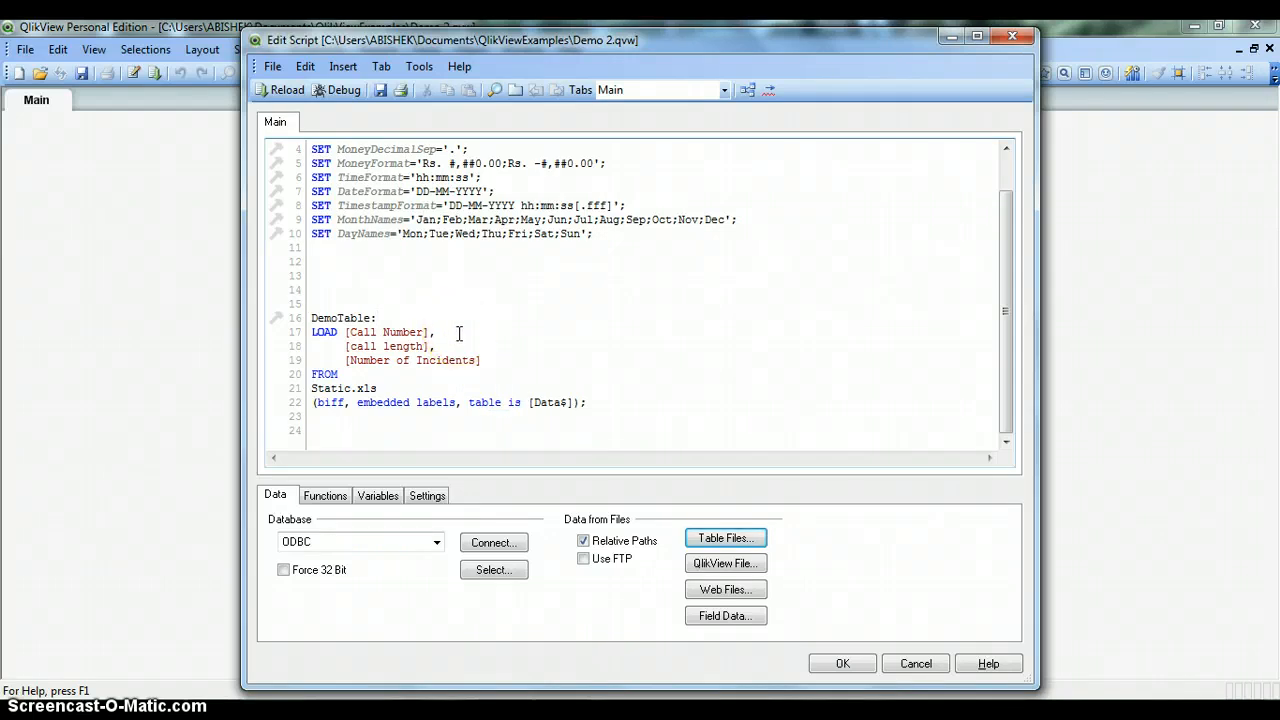
{"action": "double_click", "coordinate": [402, 332]}
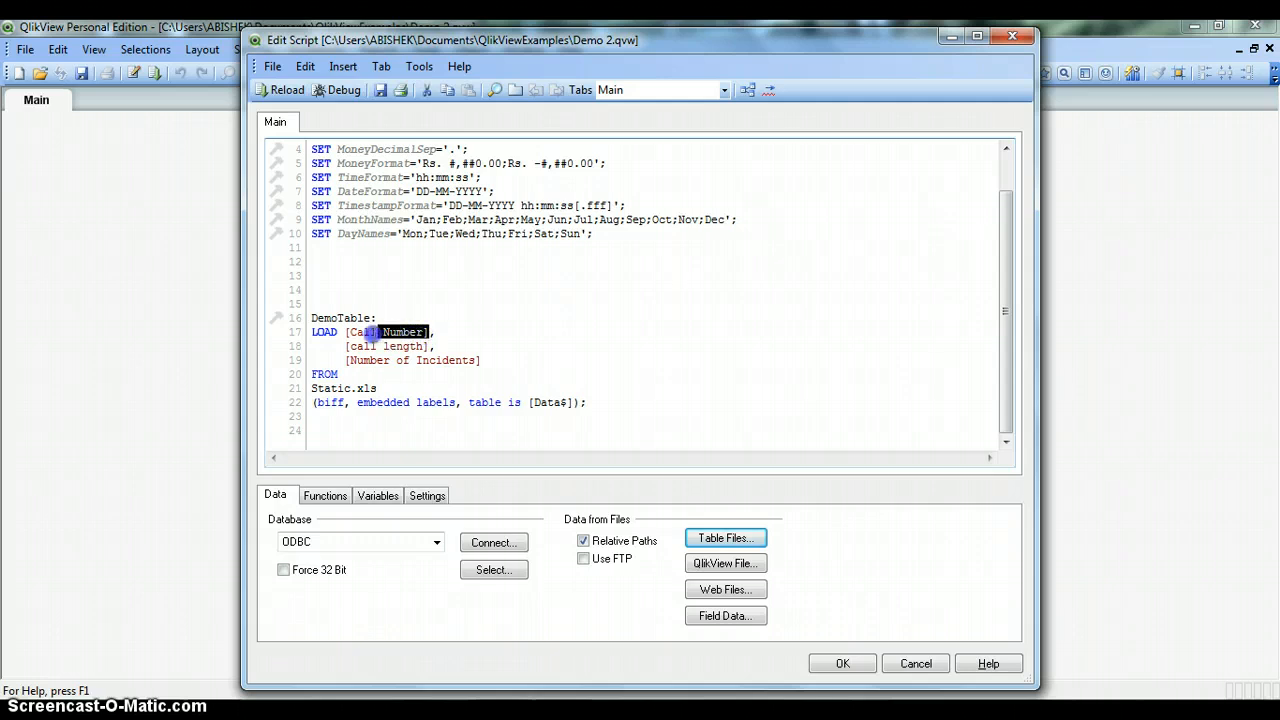
{"action": "double_click", "coordinate": [385, 332]}
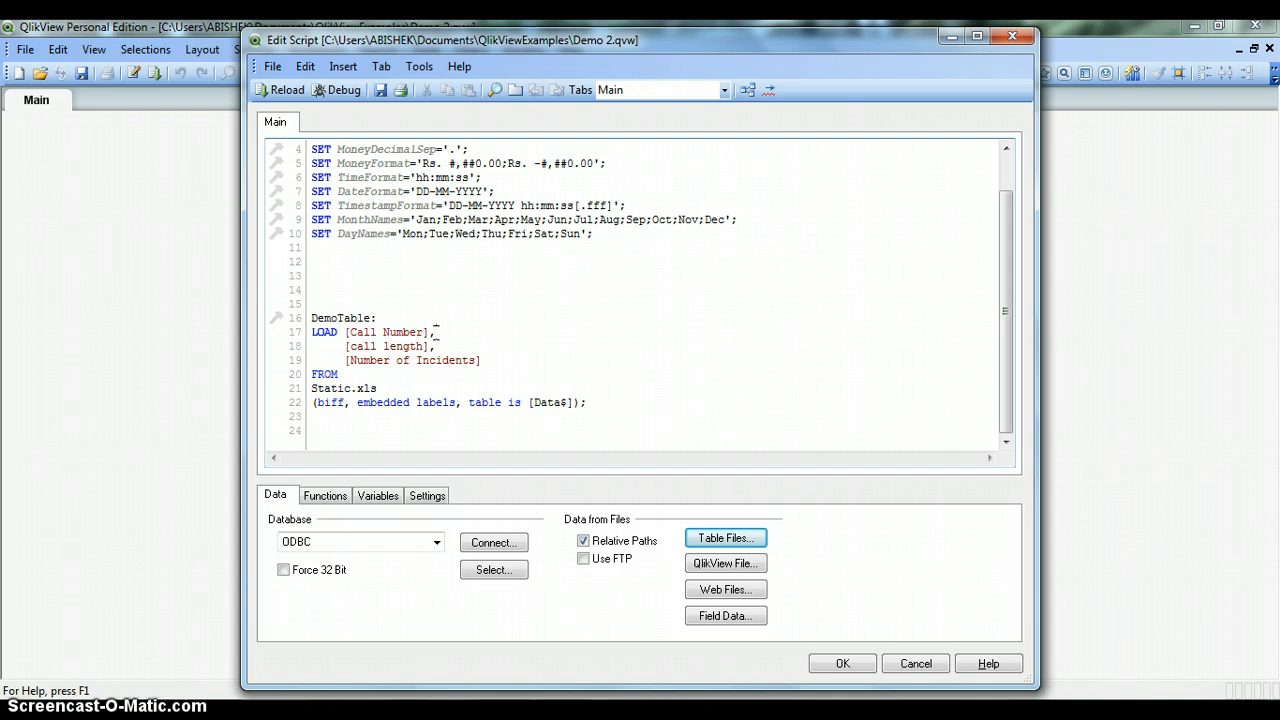
- Place the cursor right after [Call Number] on line 17
{"action": "left_click", "coordinate": [435, 332]}
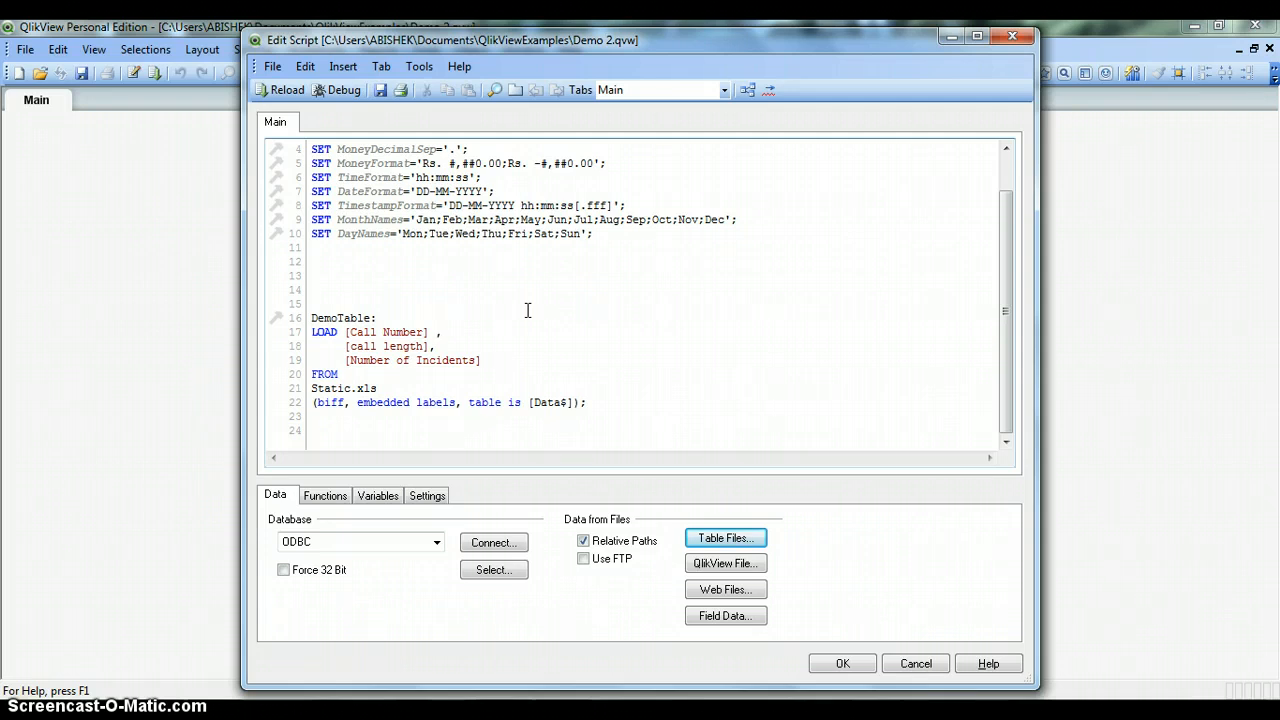
- Alias [Call Number] as [Call No] in the DemoTable LOAD statement
{"action": "type", "text": "As"}
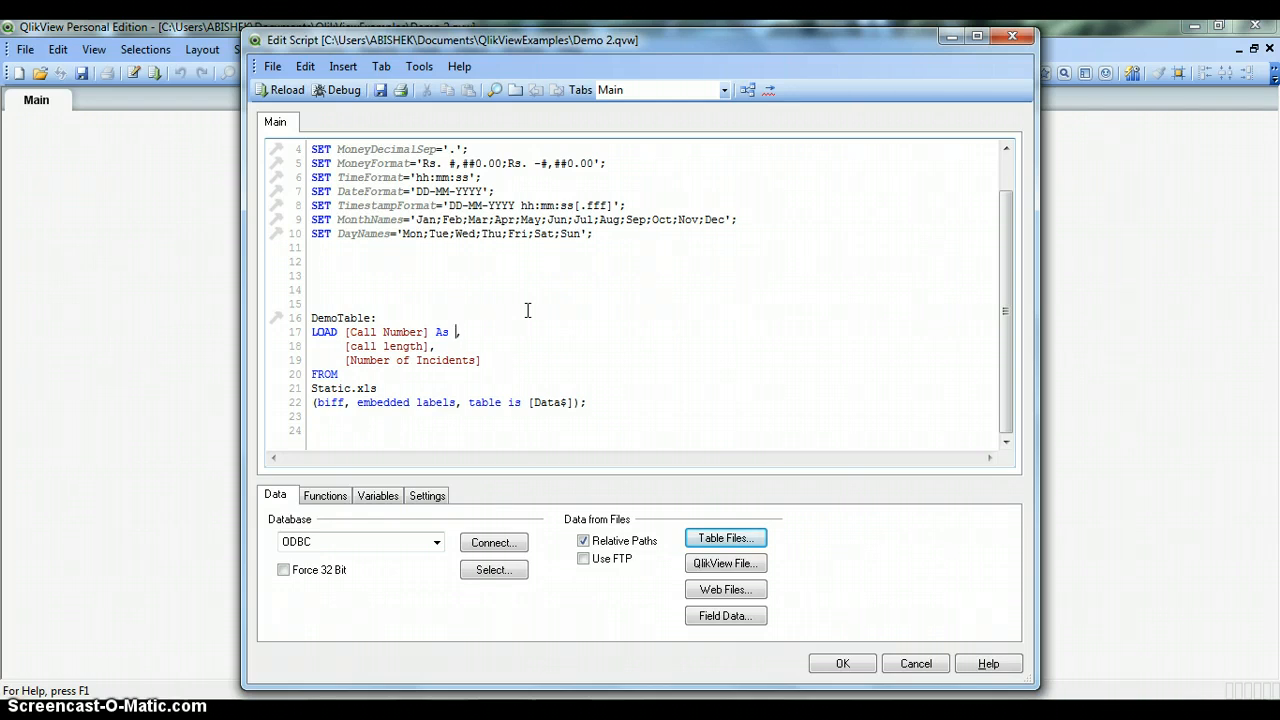
{"action": "type", "text": "Call,"}
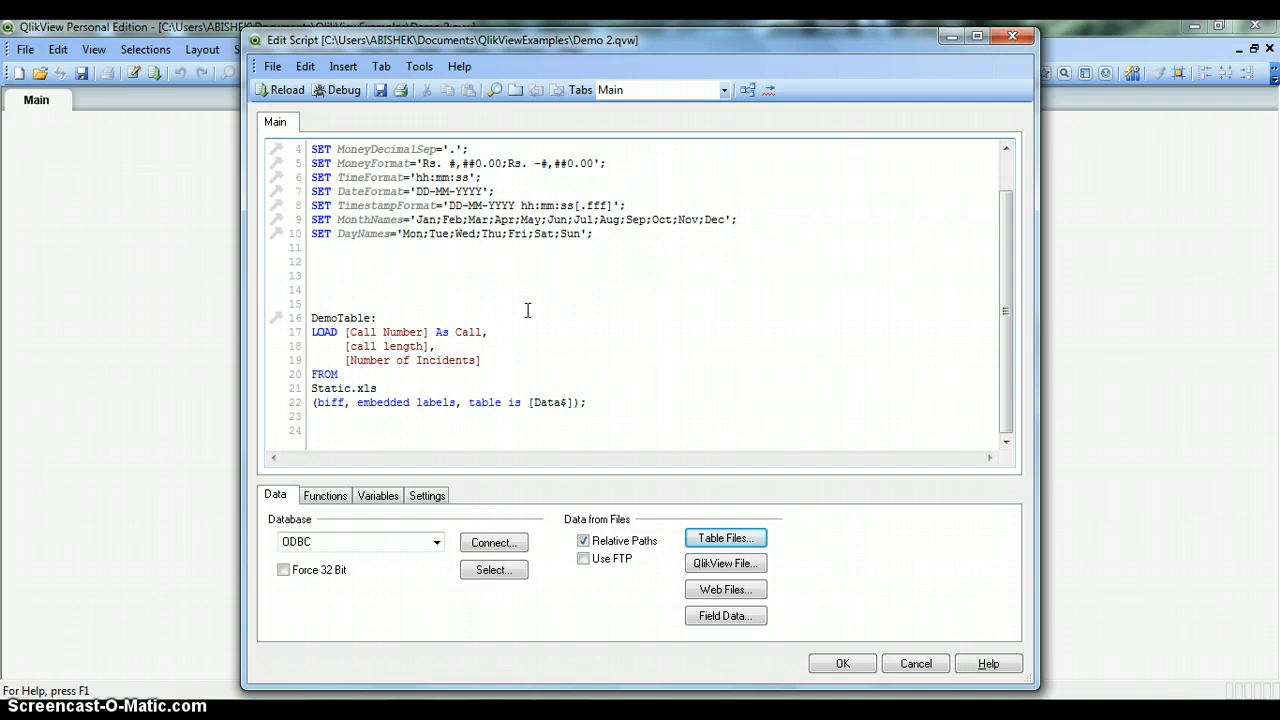
{"action": "type", "text": "No"}
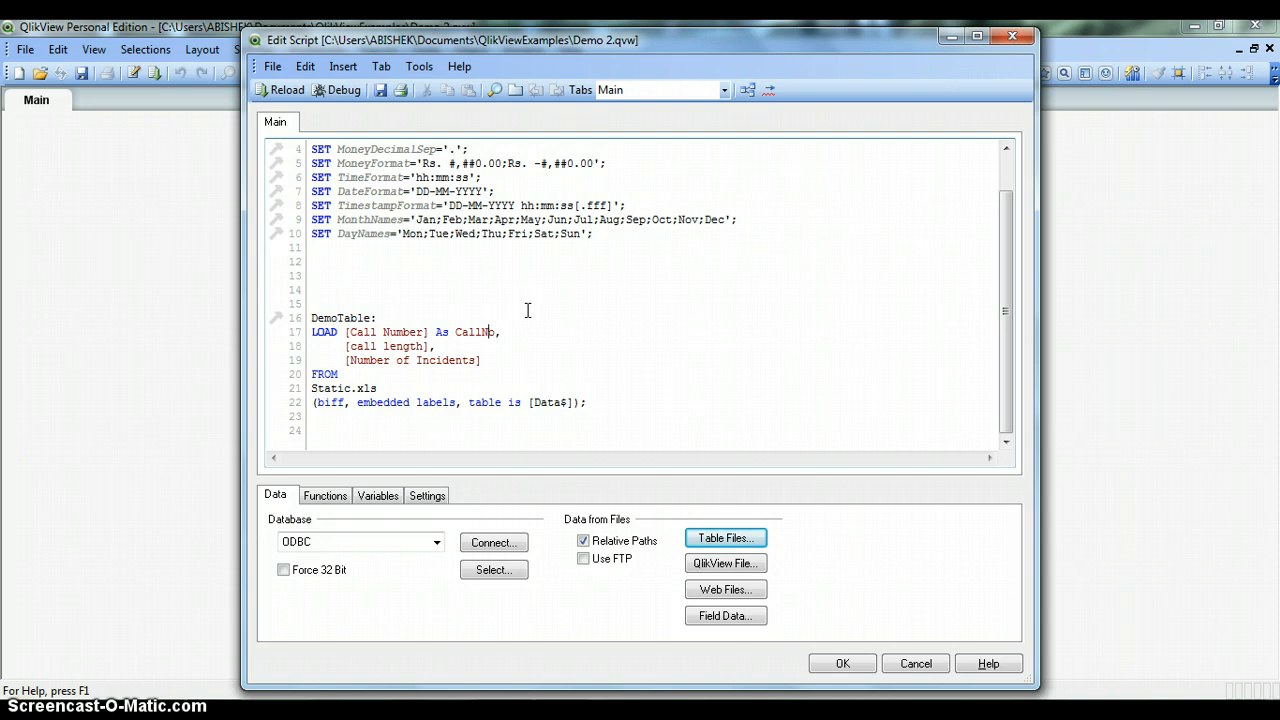
{"action": "double_click", "coordinate": [474, 332]}
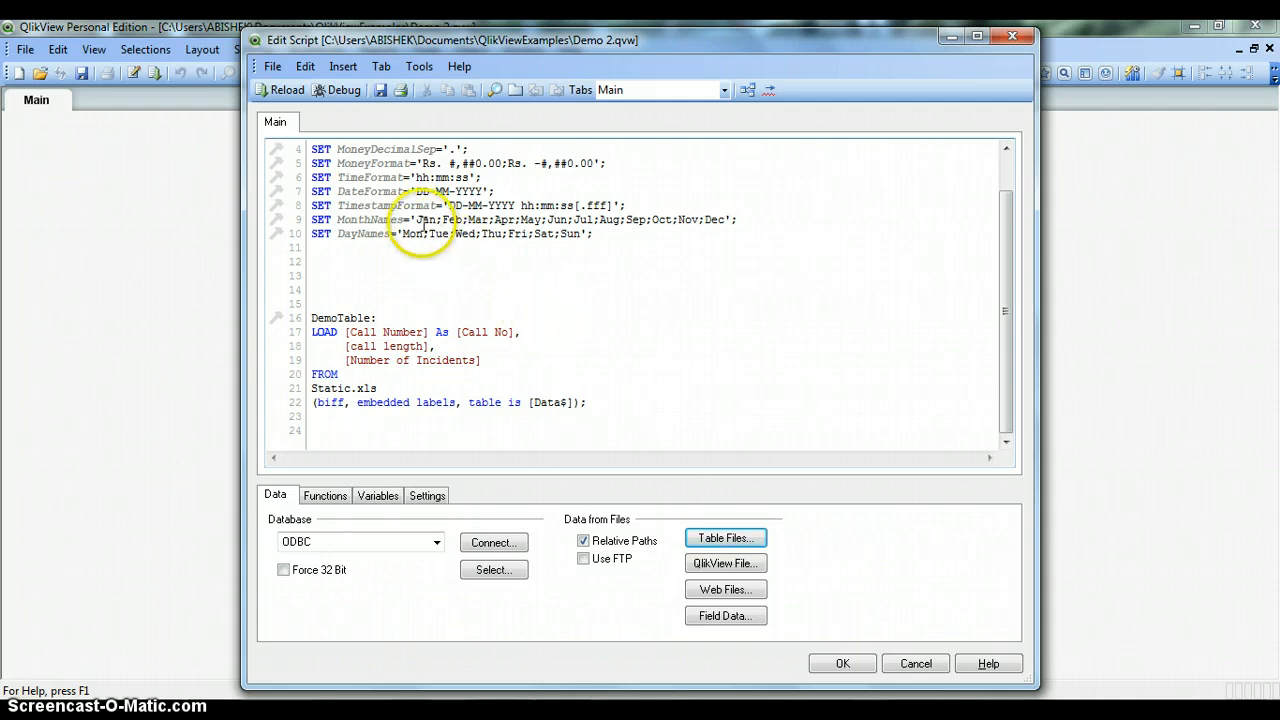
{"action": "mouse_move", "coordinate": [505, 338]}
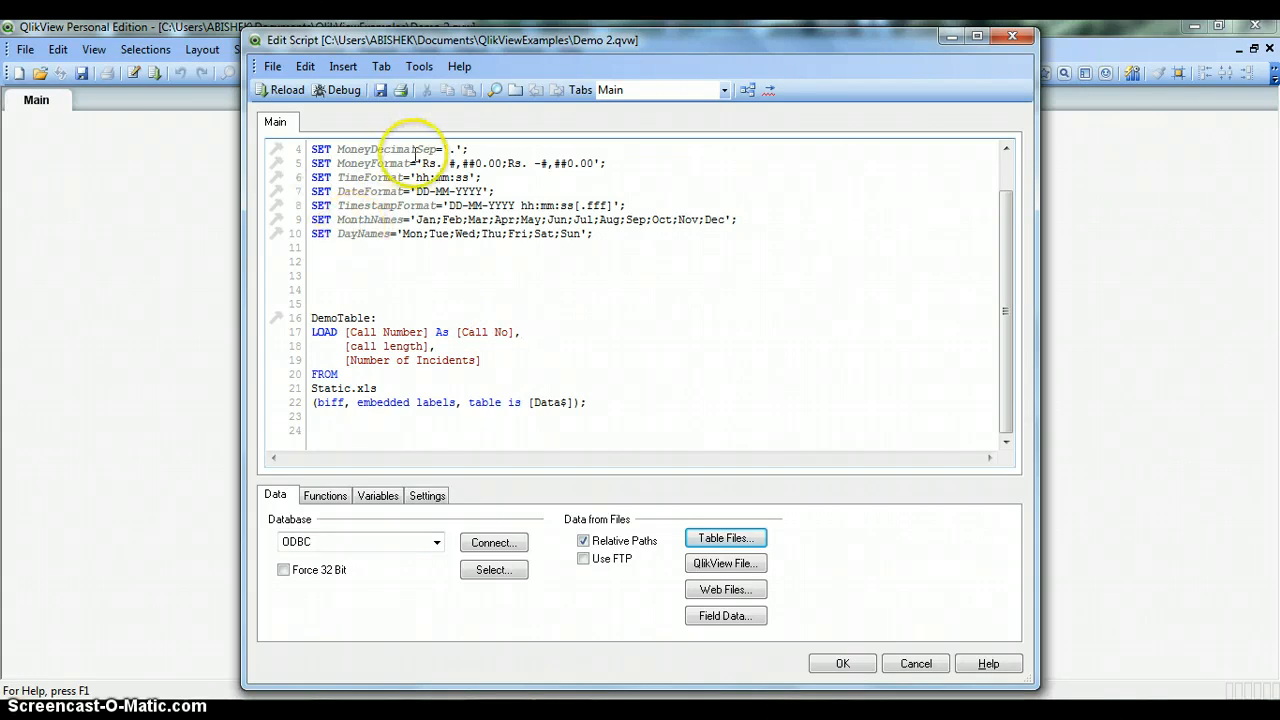
{"action": "mouse_move", "coordinate": [491, 298]}
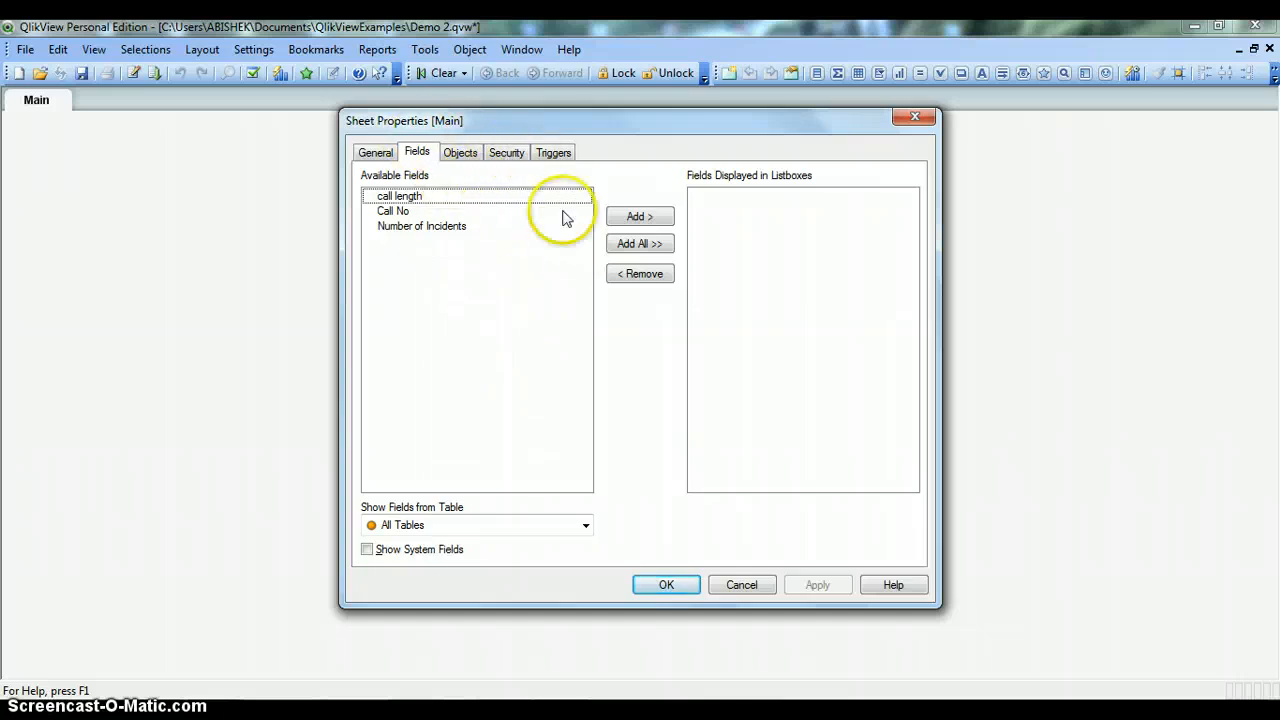
{"action": "mouse_move", "coordinate": [673, 540]}
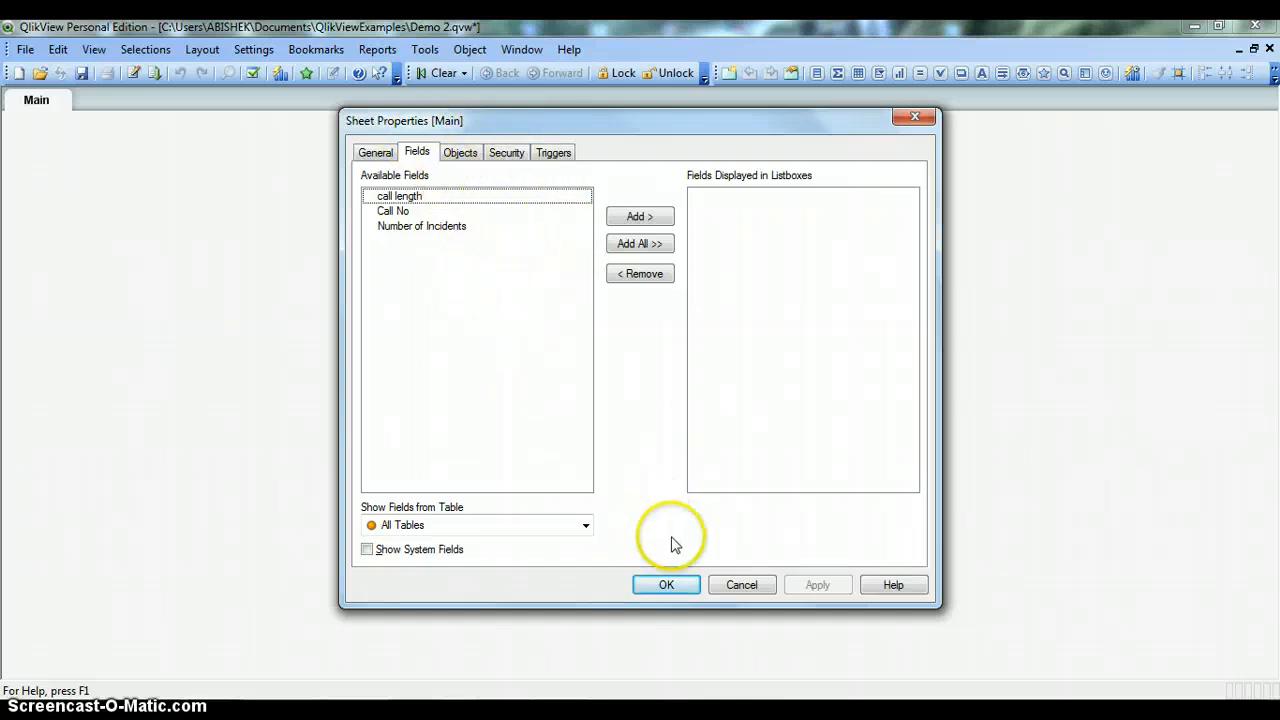
- Close Sheet Properties with no fields added to the listboxes
{"action": "left_click", "coordinate": [666, 585]}
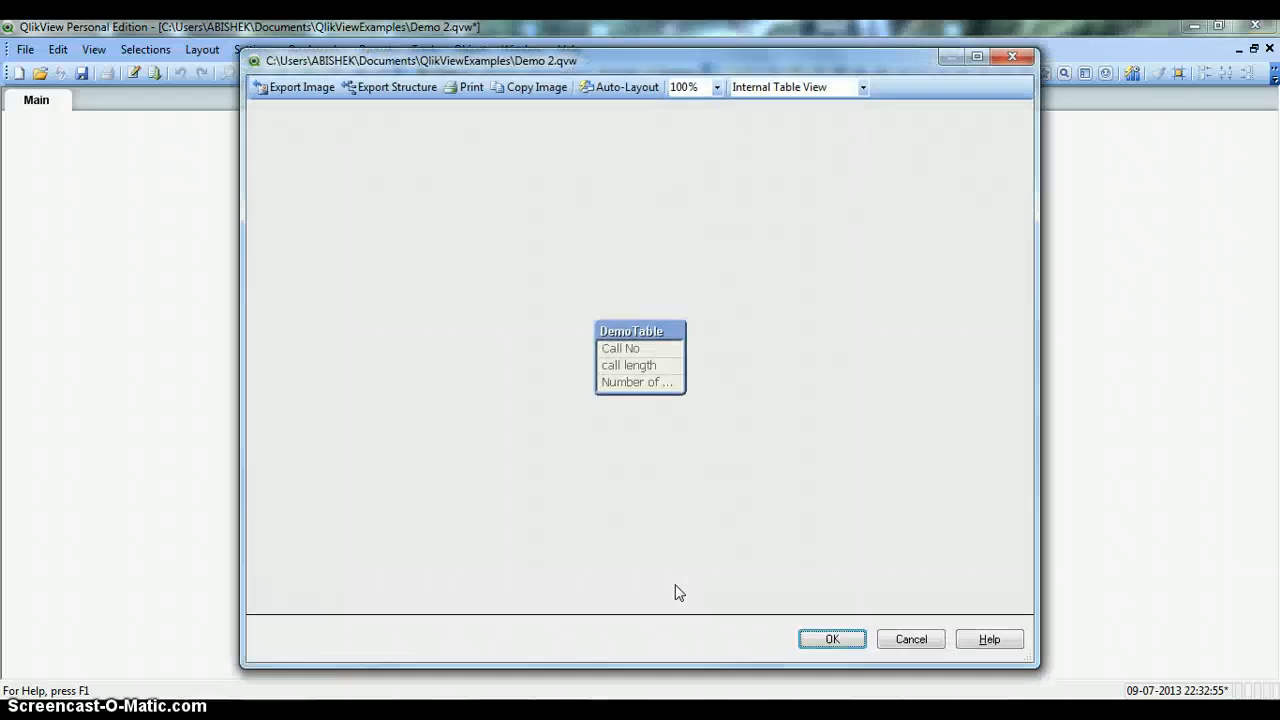
- Inspect DemoTable with Call No, call length and Number of Incidents in the Table Viewer
{"action": "left_click", "coordinate": [631, 331]}
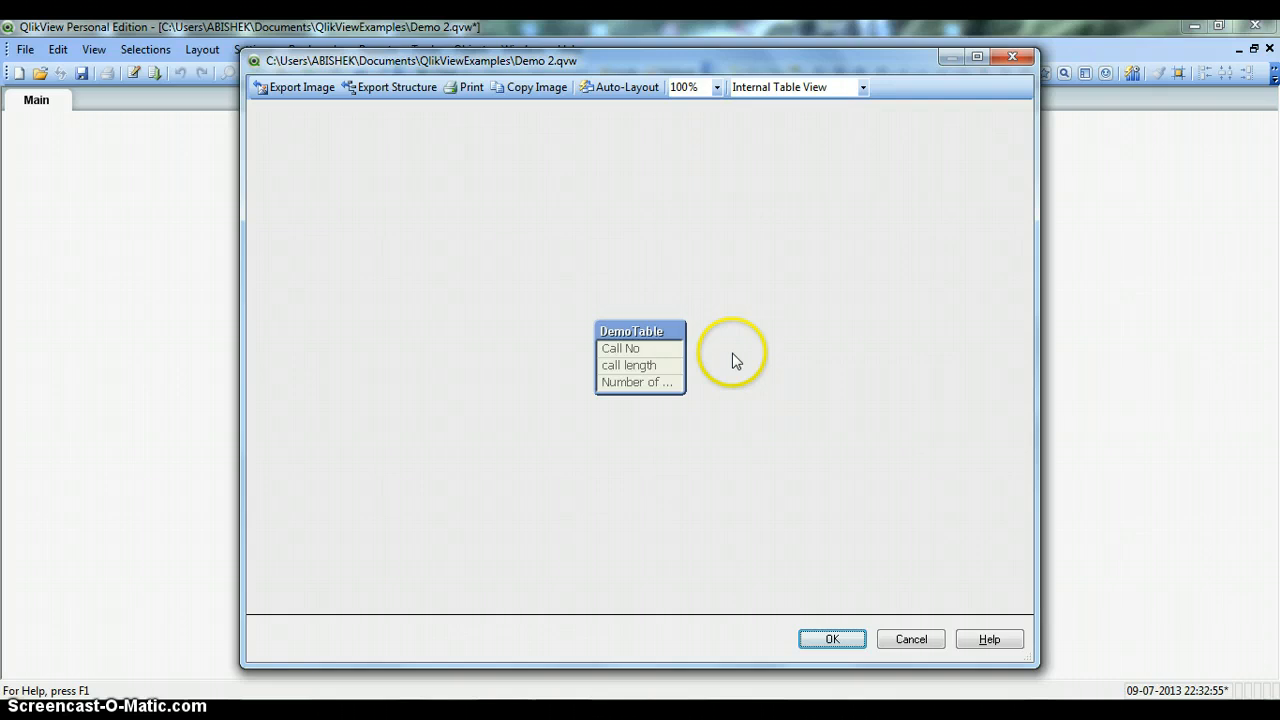
{"action": "mouse_move", "coordinate": [825, 572]}
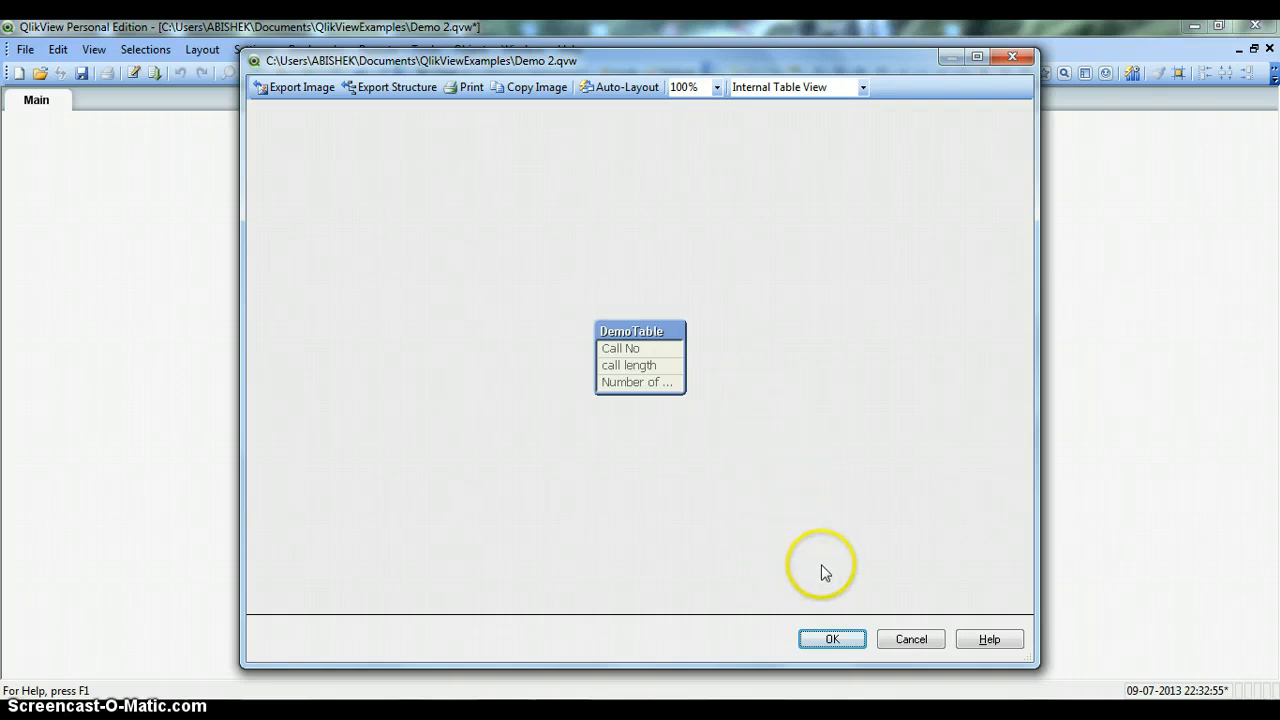